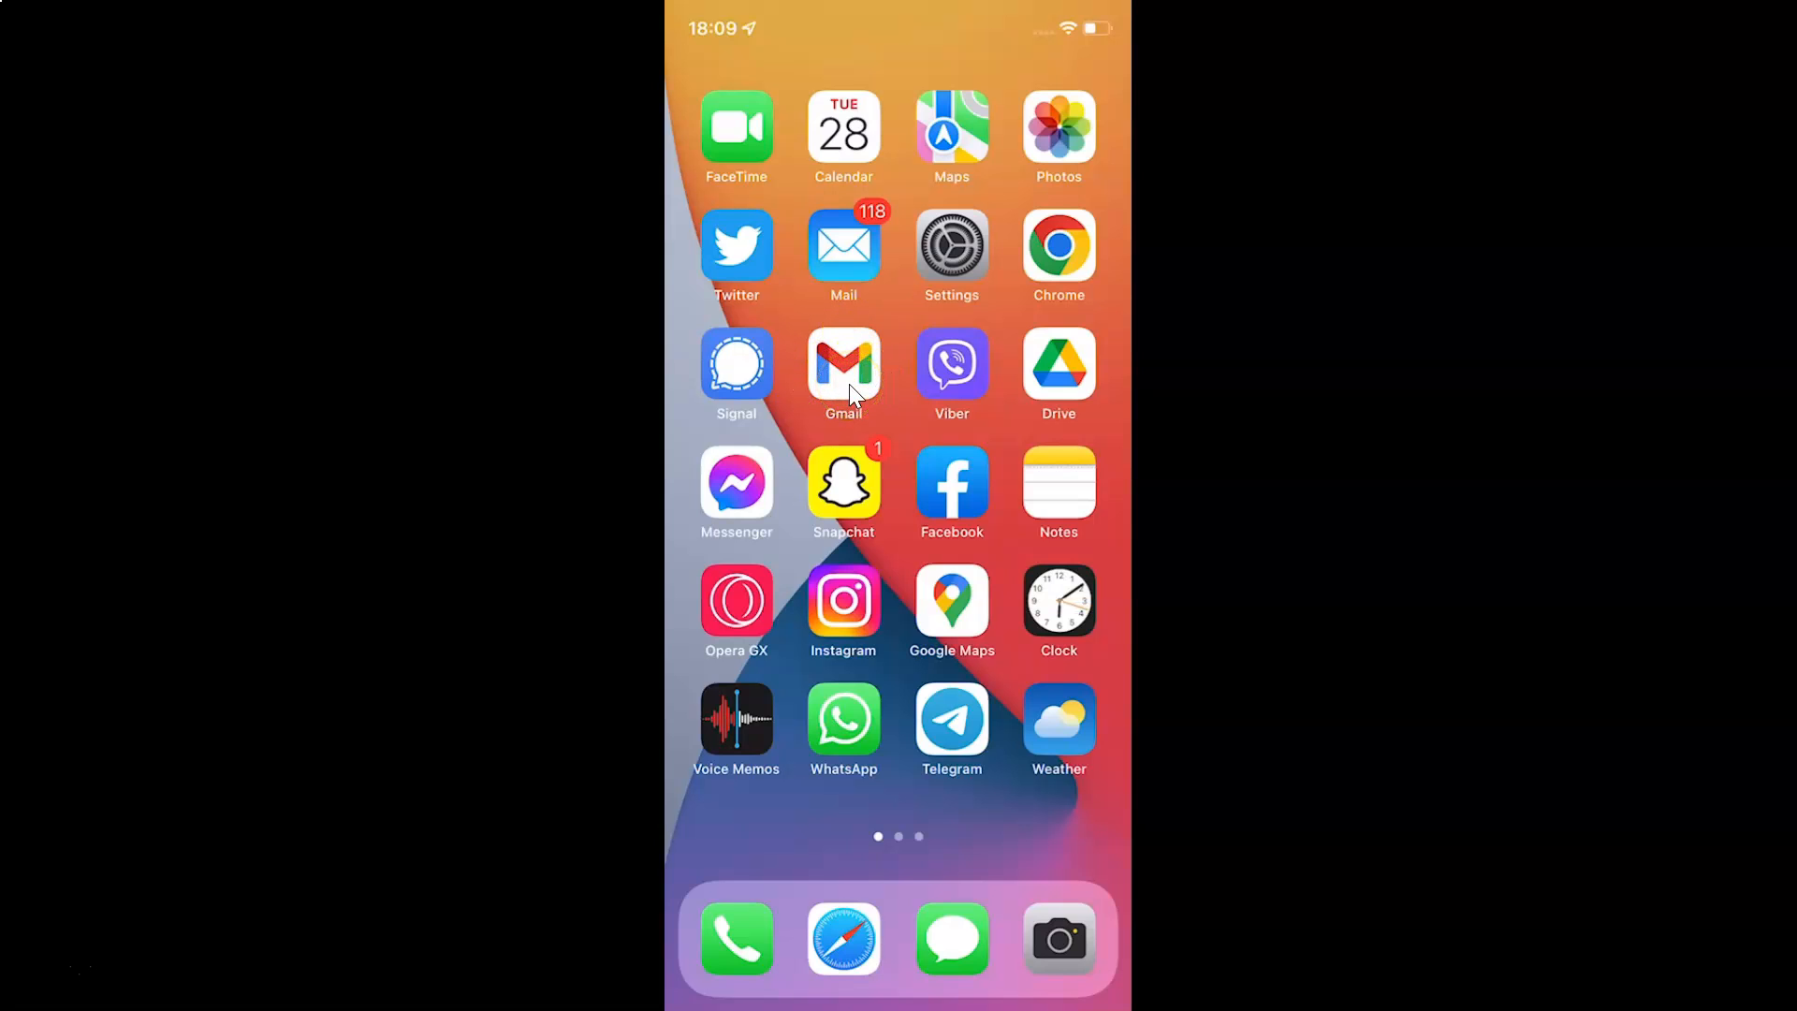
# - Launch Gmail from the home screen to its Primary inbox
pyautogui.click(844, 371)
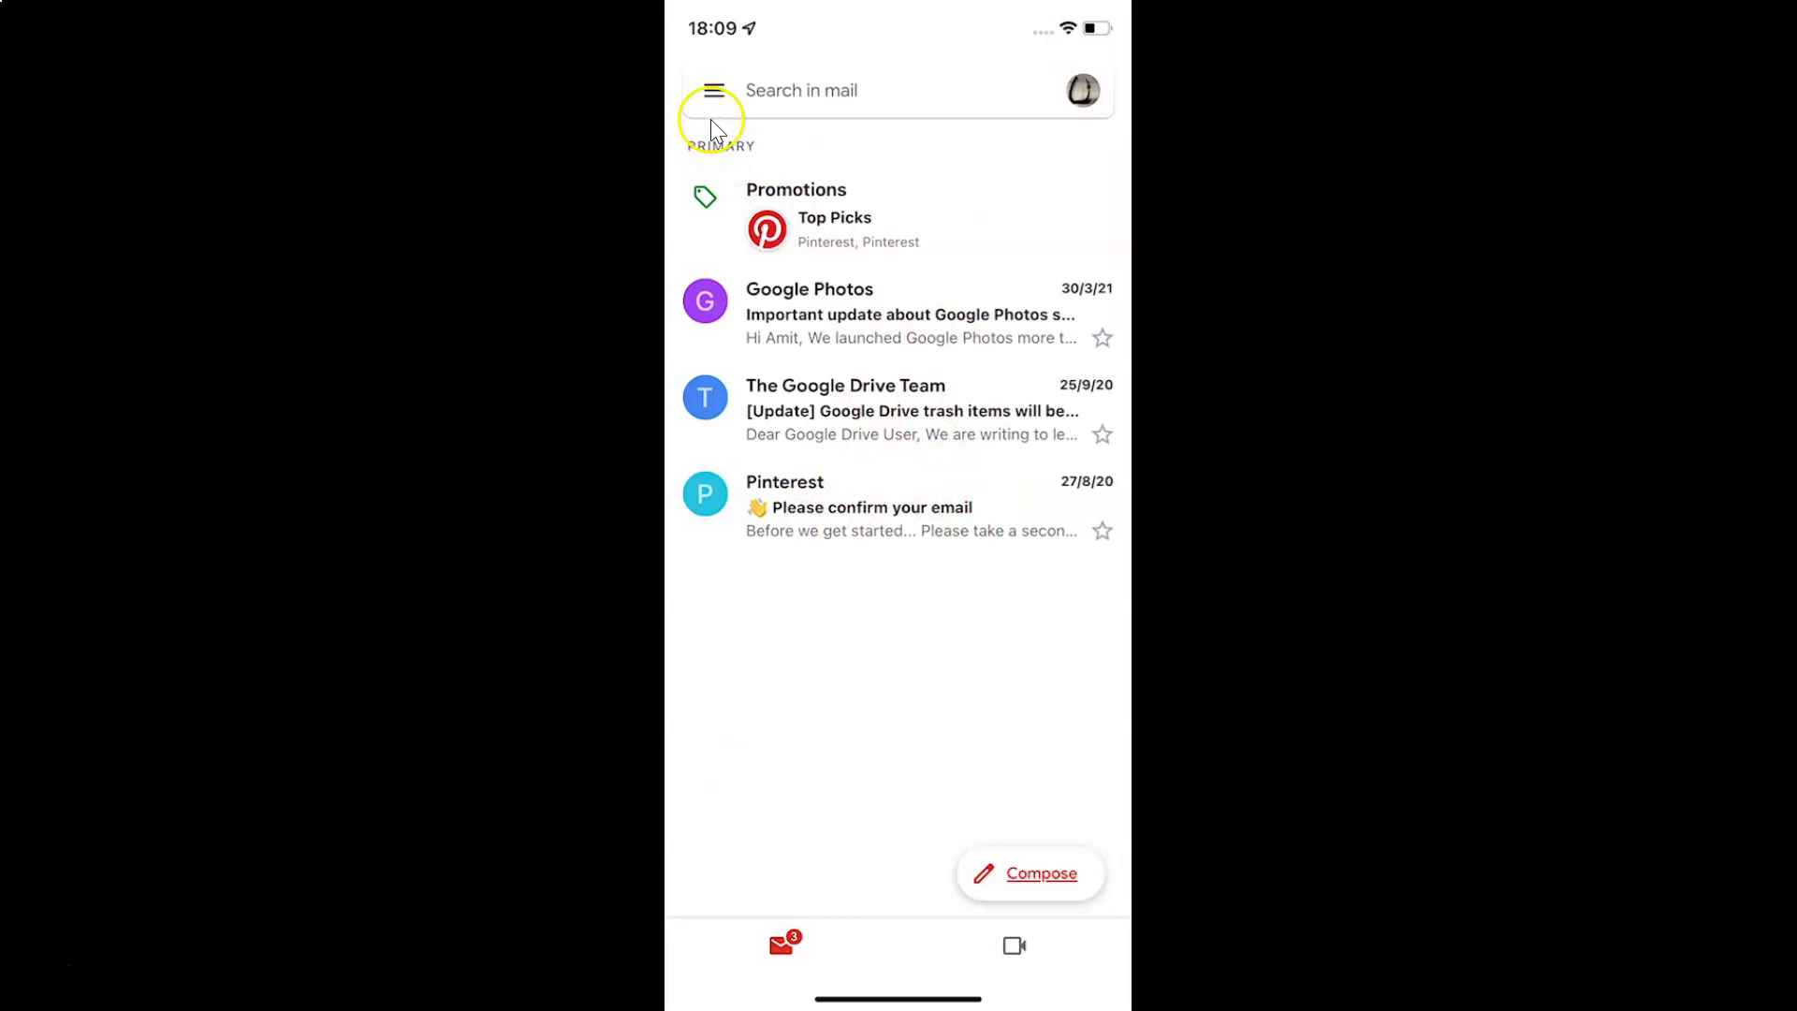
pyautogui.moveTo(739, 103)
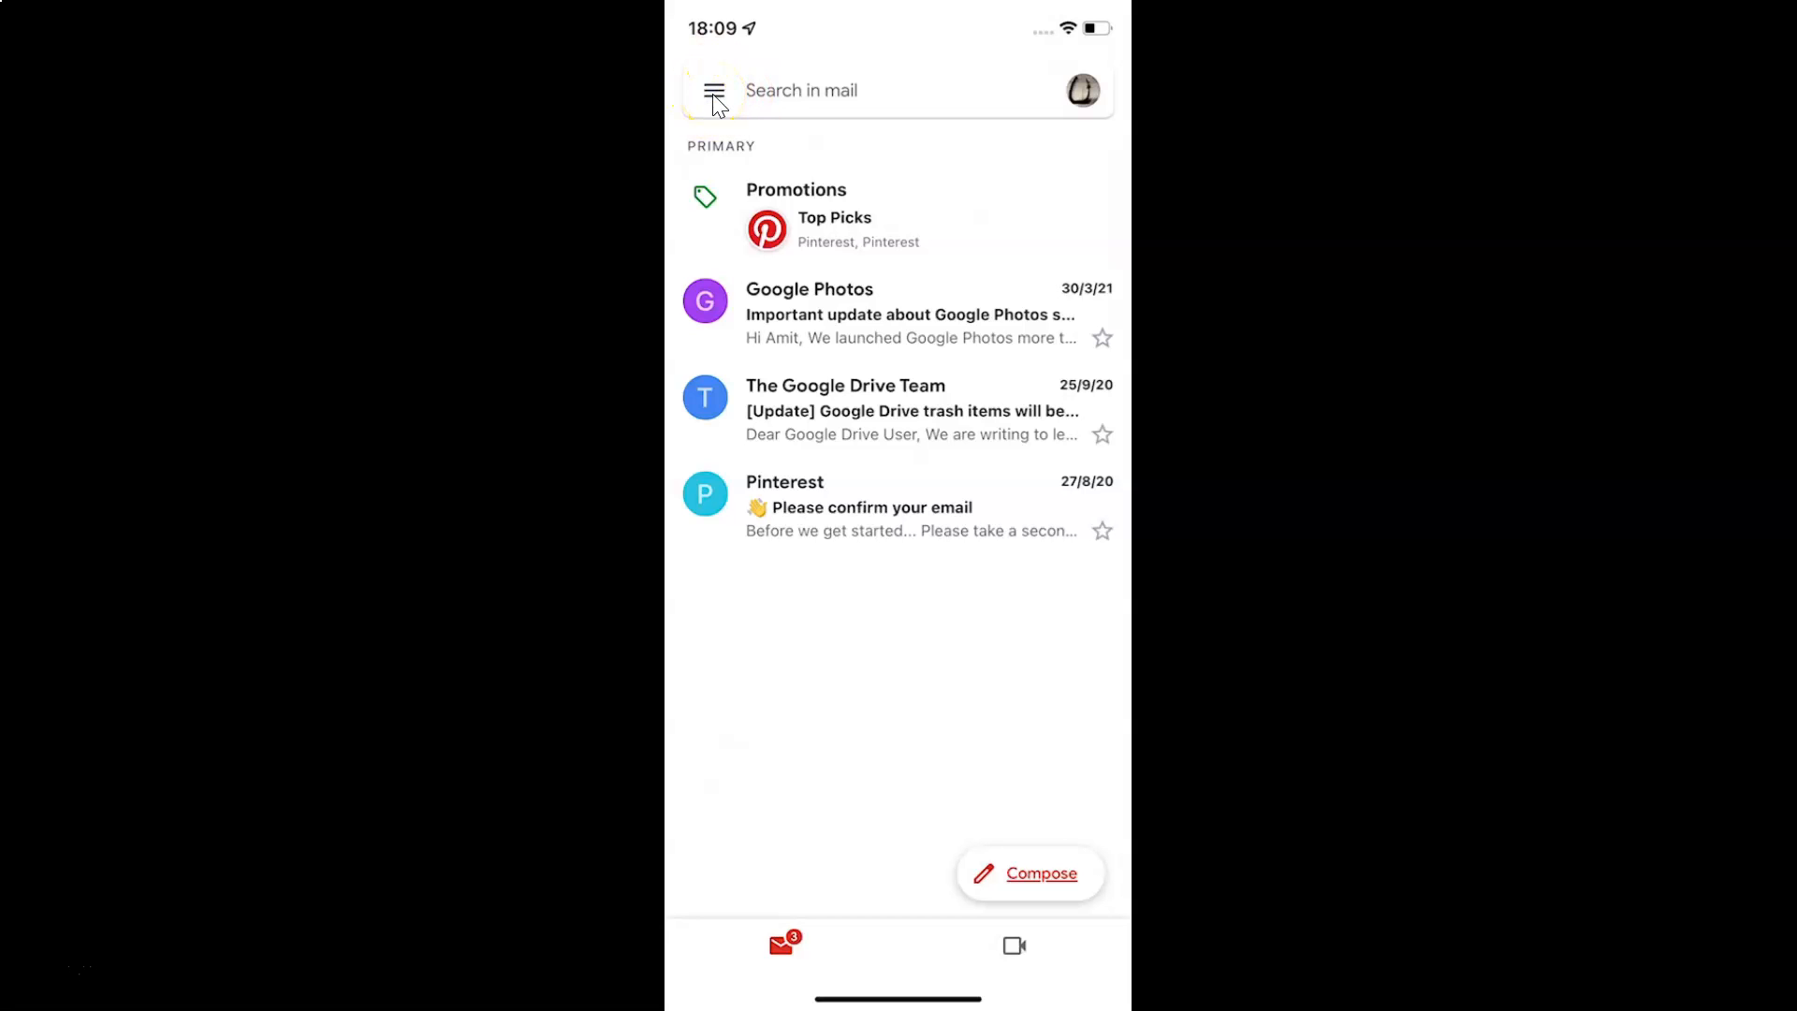
# - Reach the account settings page via the side drawer's Settings entry
pyautogui.click(713, 89)
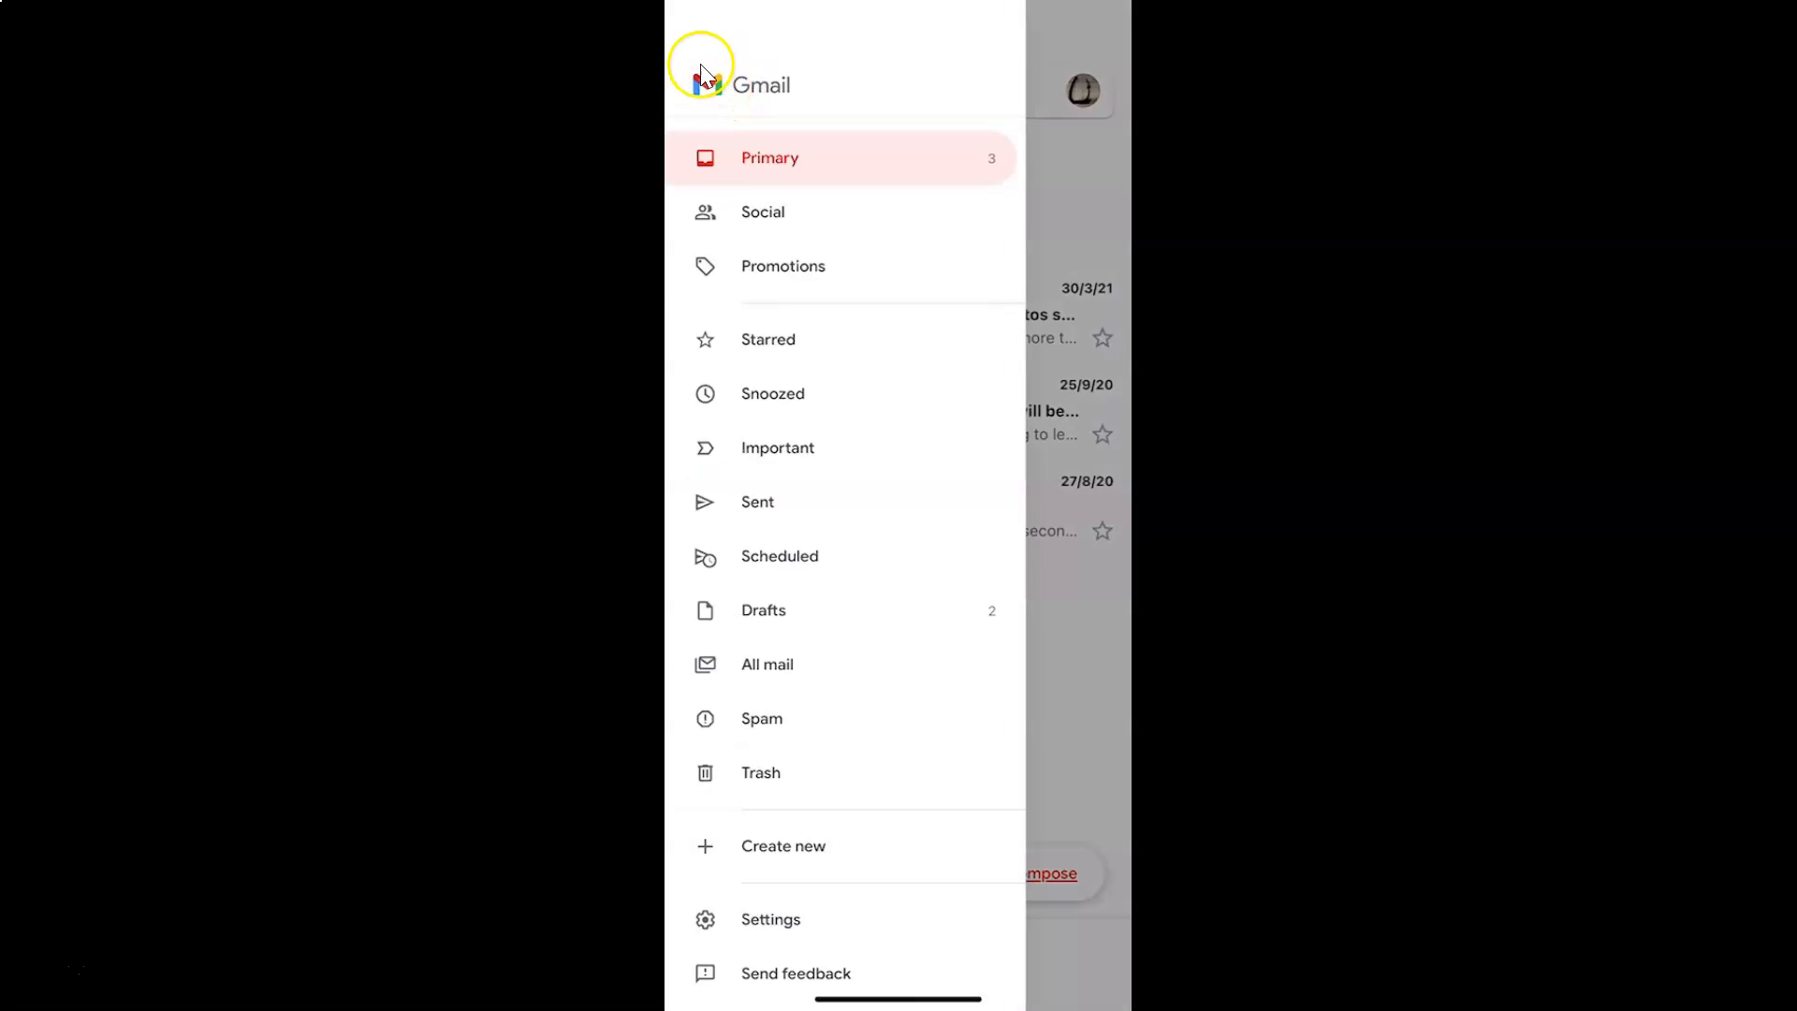
pyautogui.moveTo(769, 926)
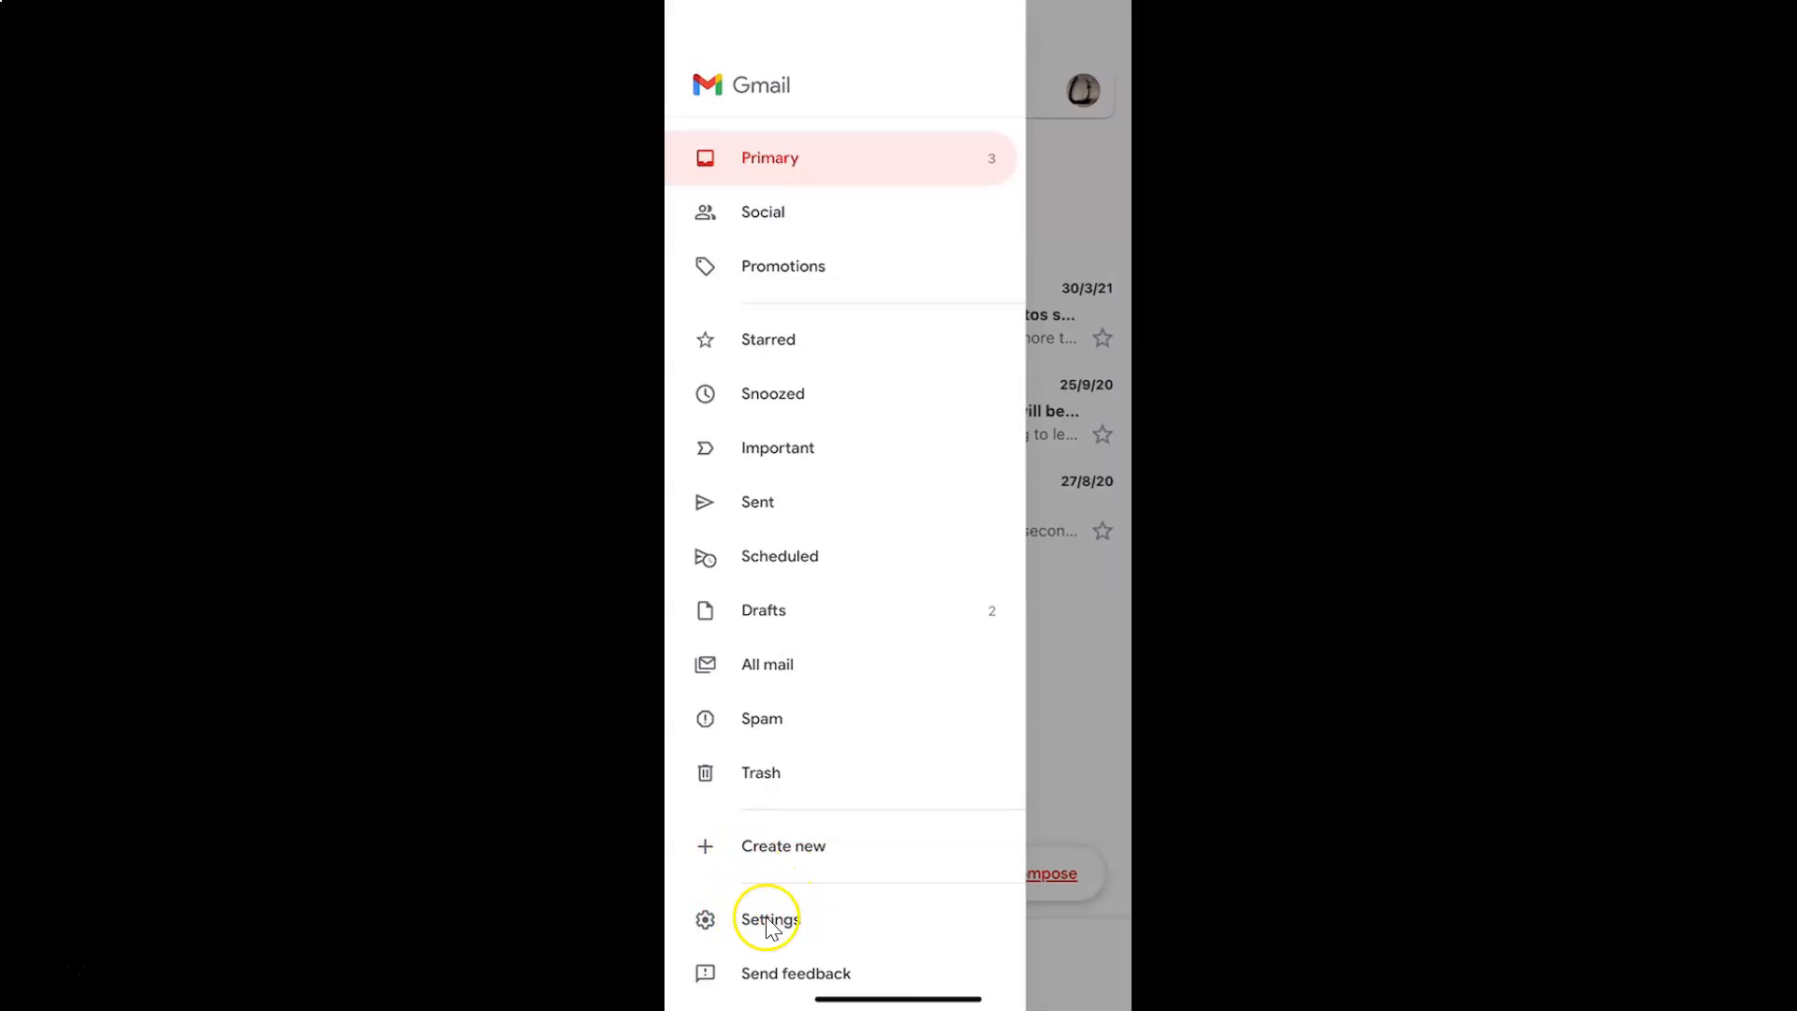
pyautogui.click(769, 917)
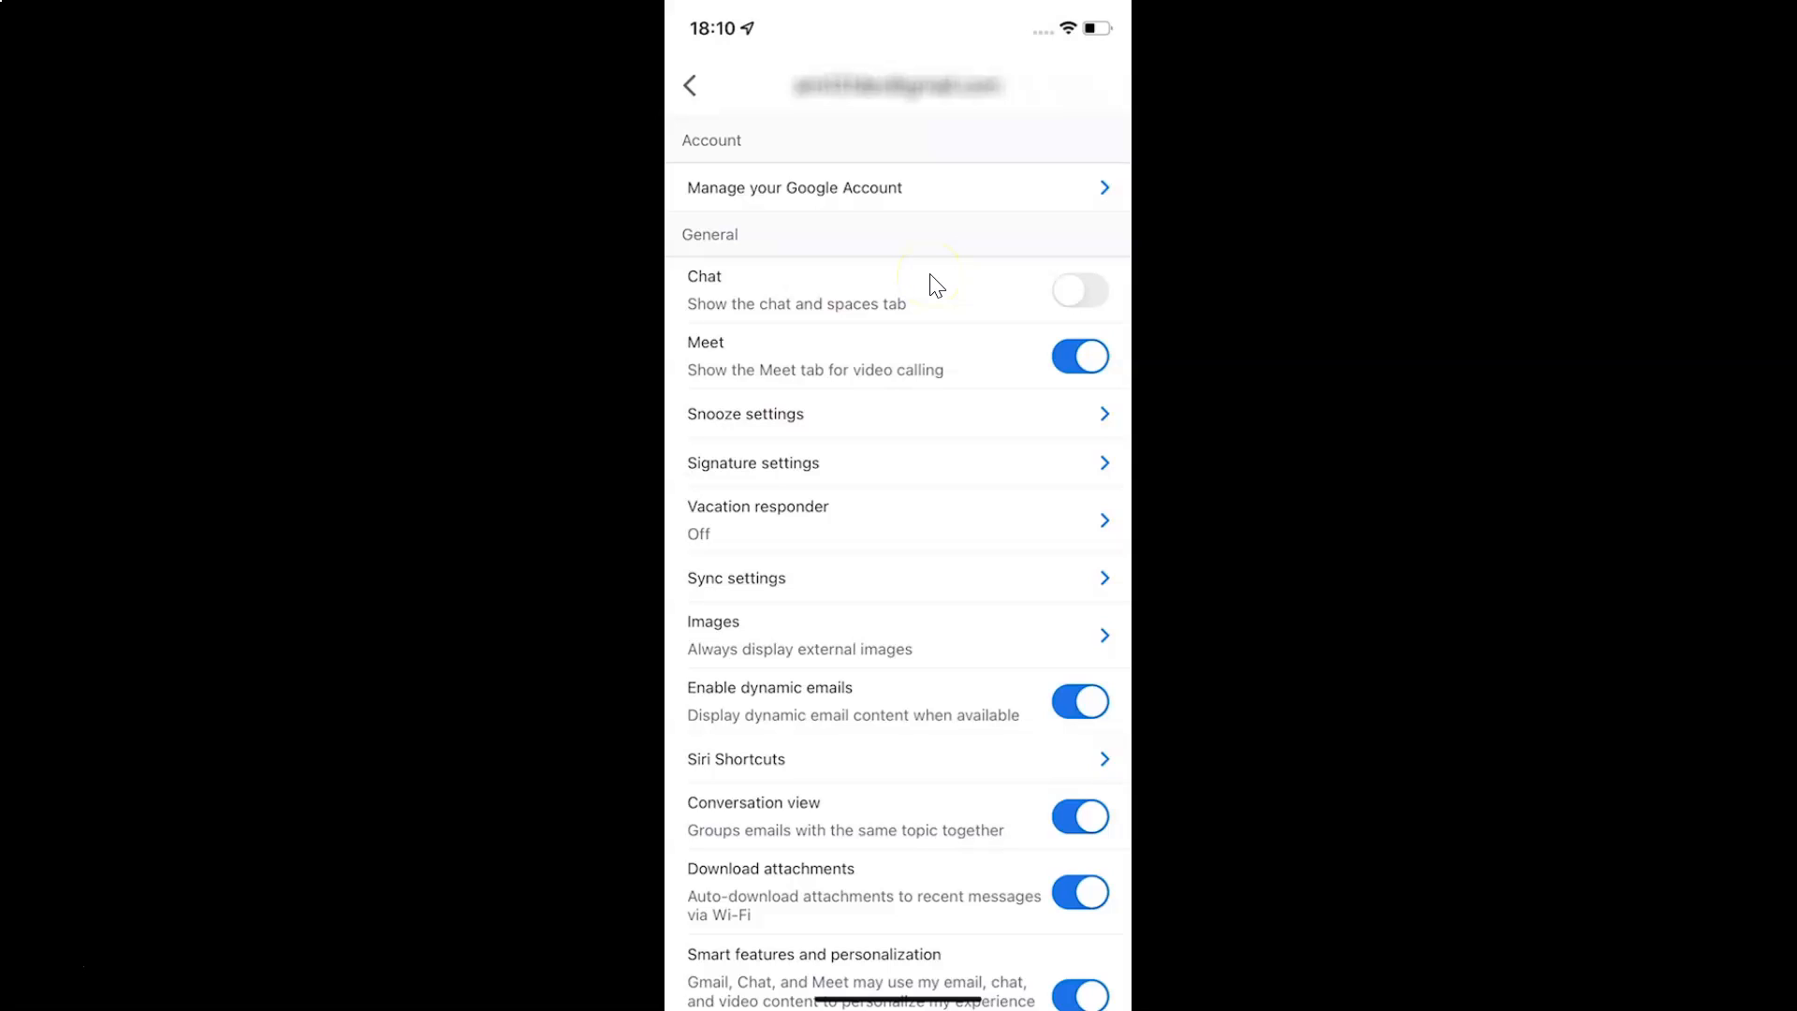
# - Scroll the settings list down to the Calls section with Limit data usage
pyautogui.scroll(-3)
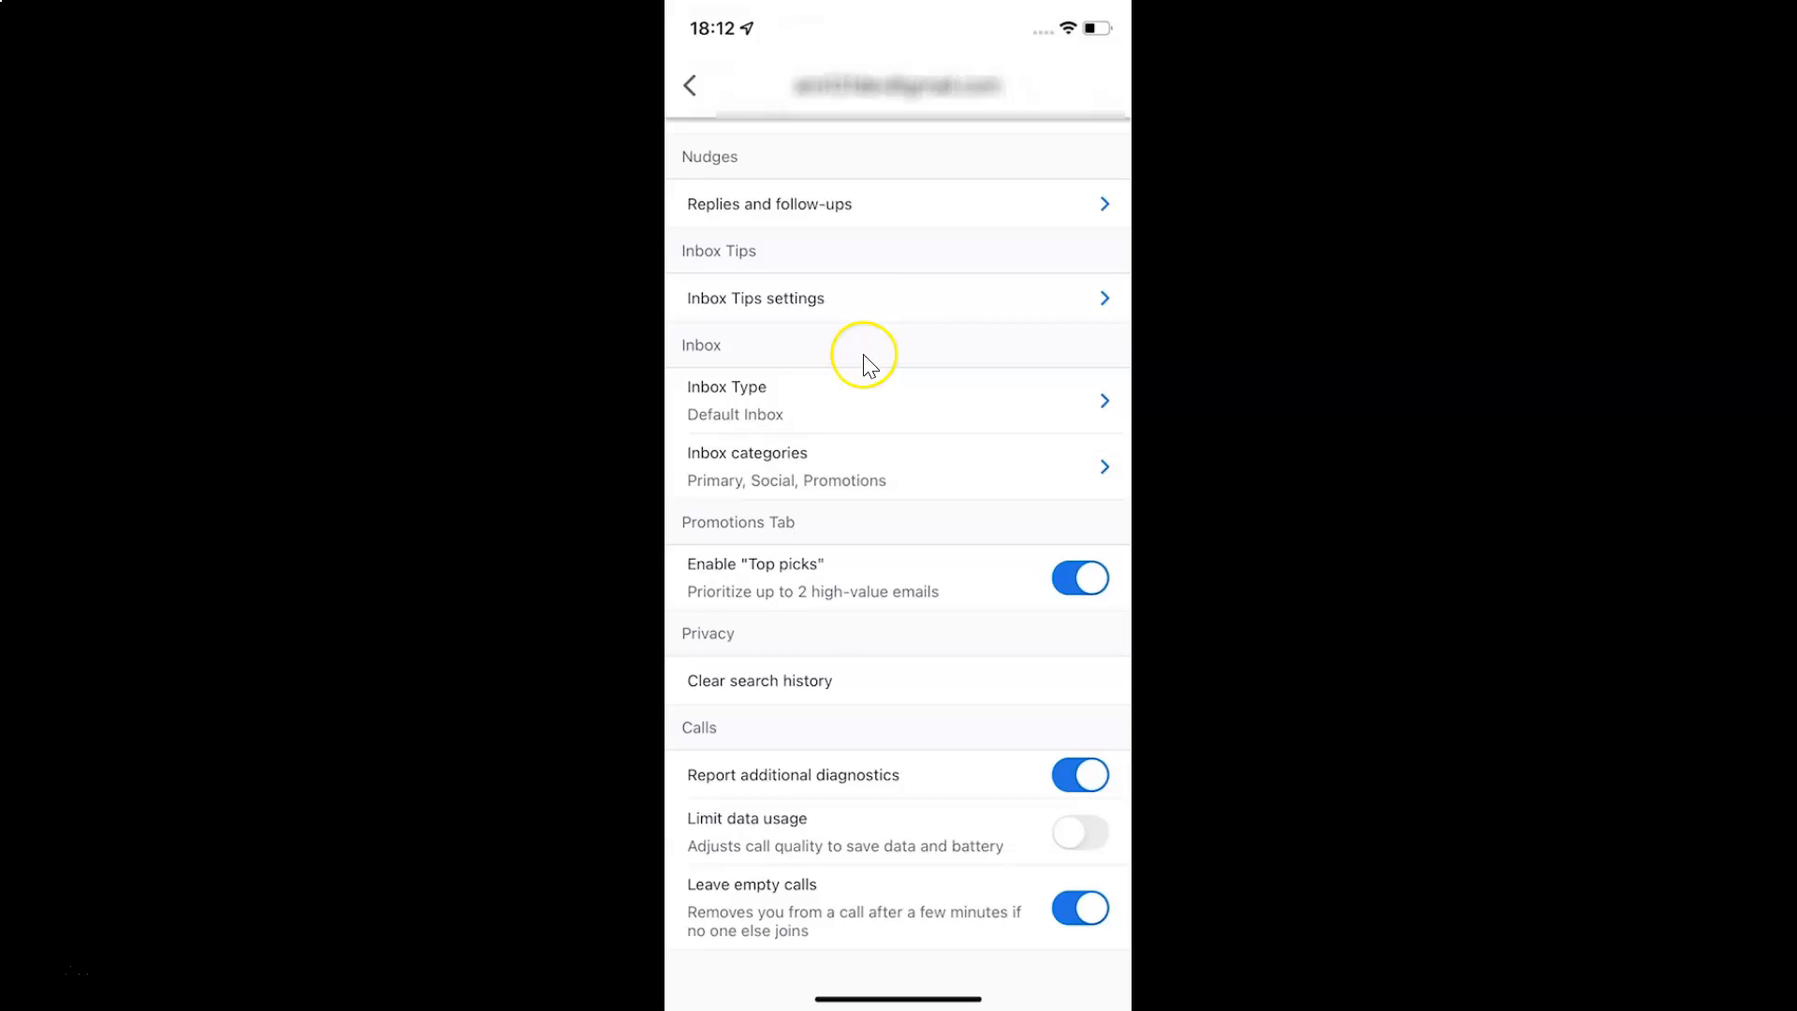
pyautogui.moveTo(713, 719)
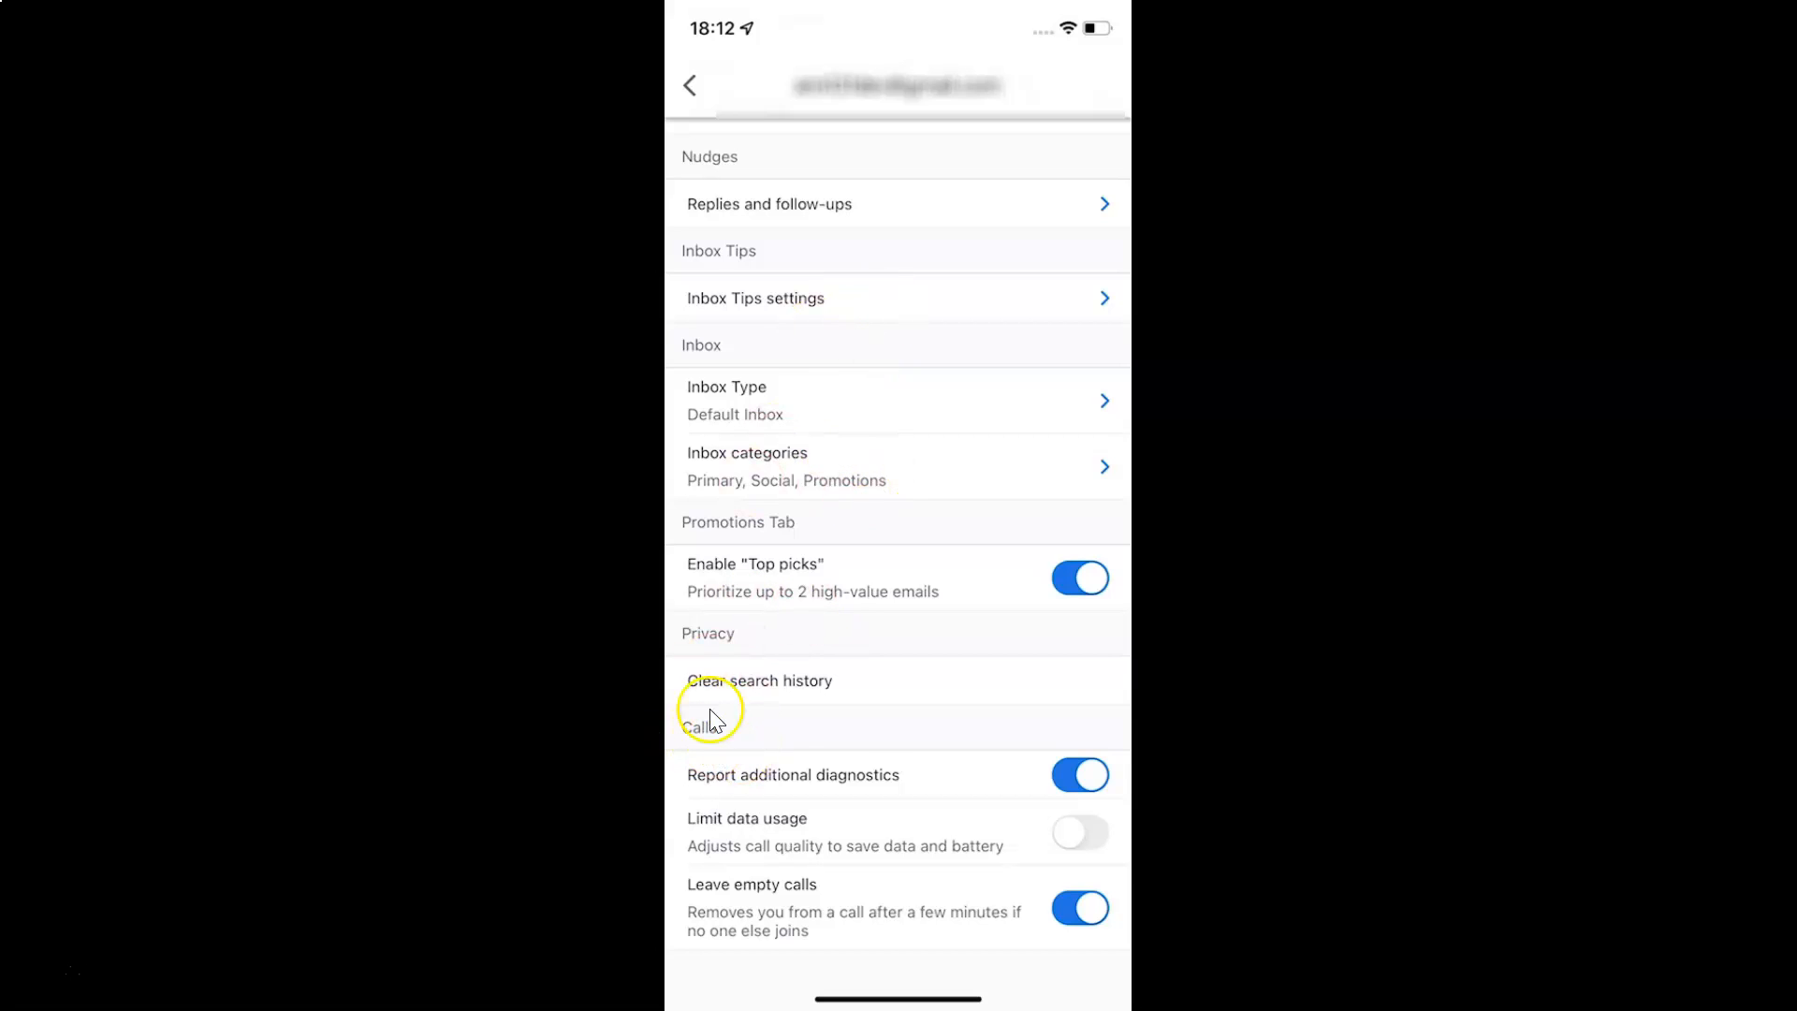
pyautogui.moveTo(881, 826)
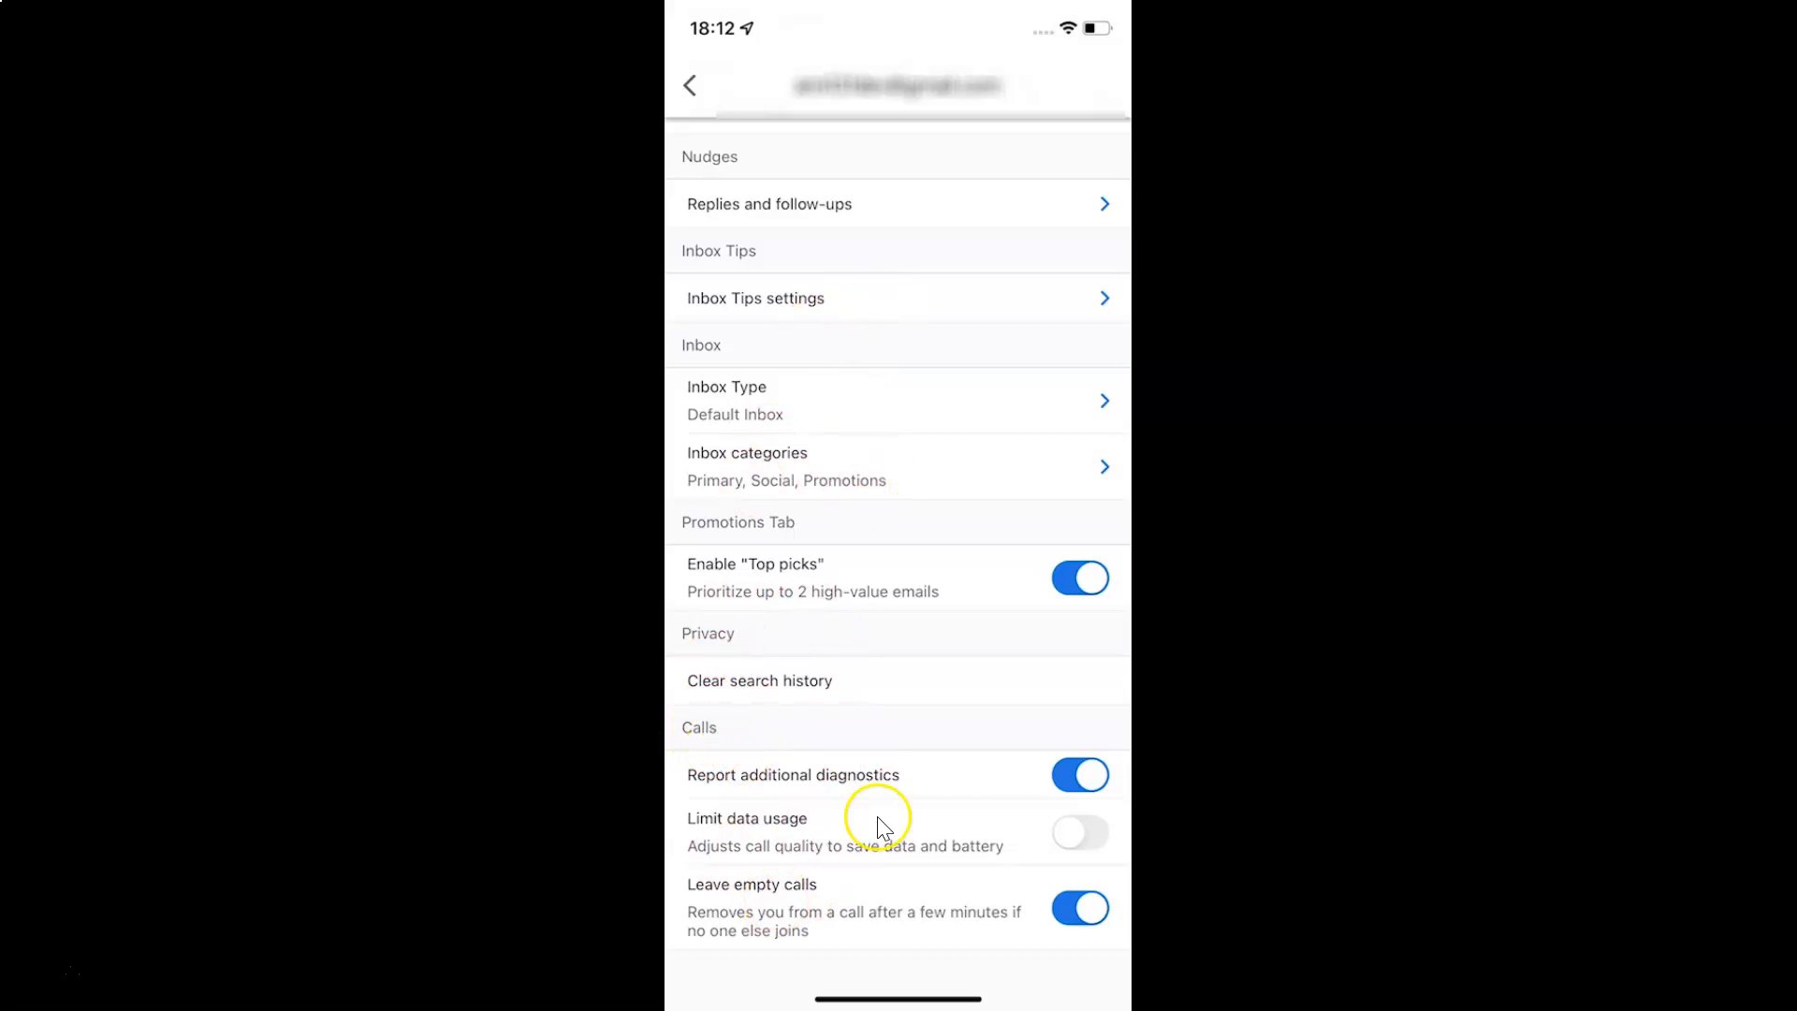
pyautogui.moveTo(705, 836)
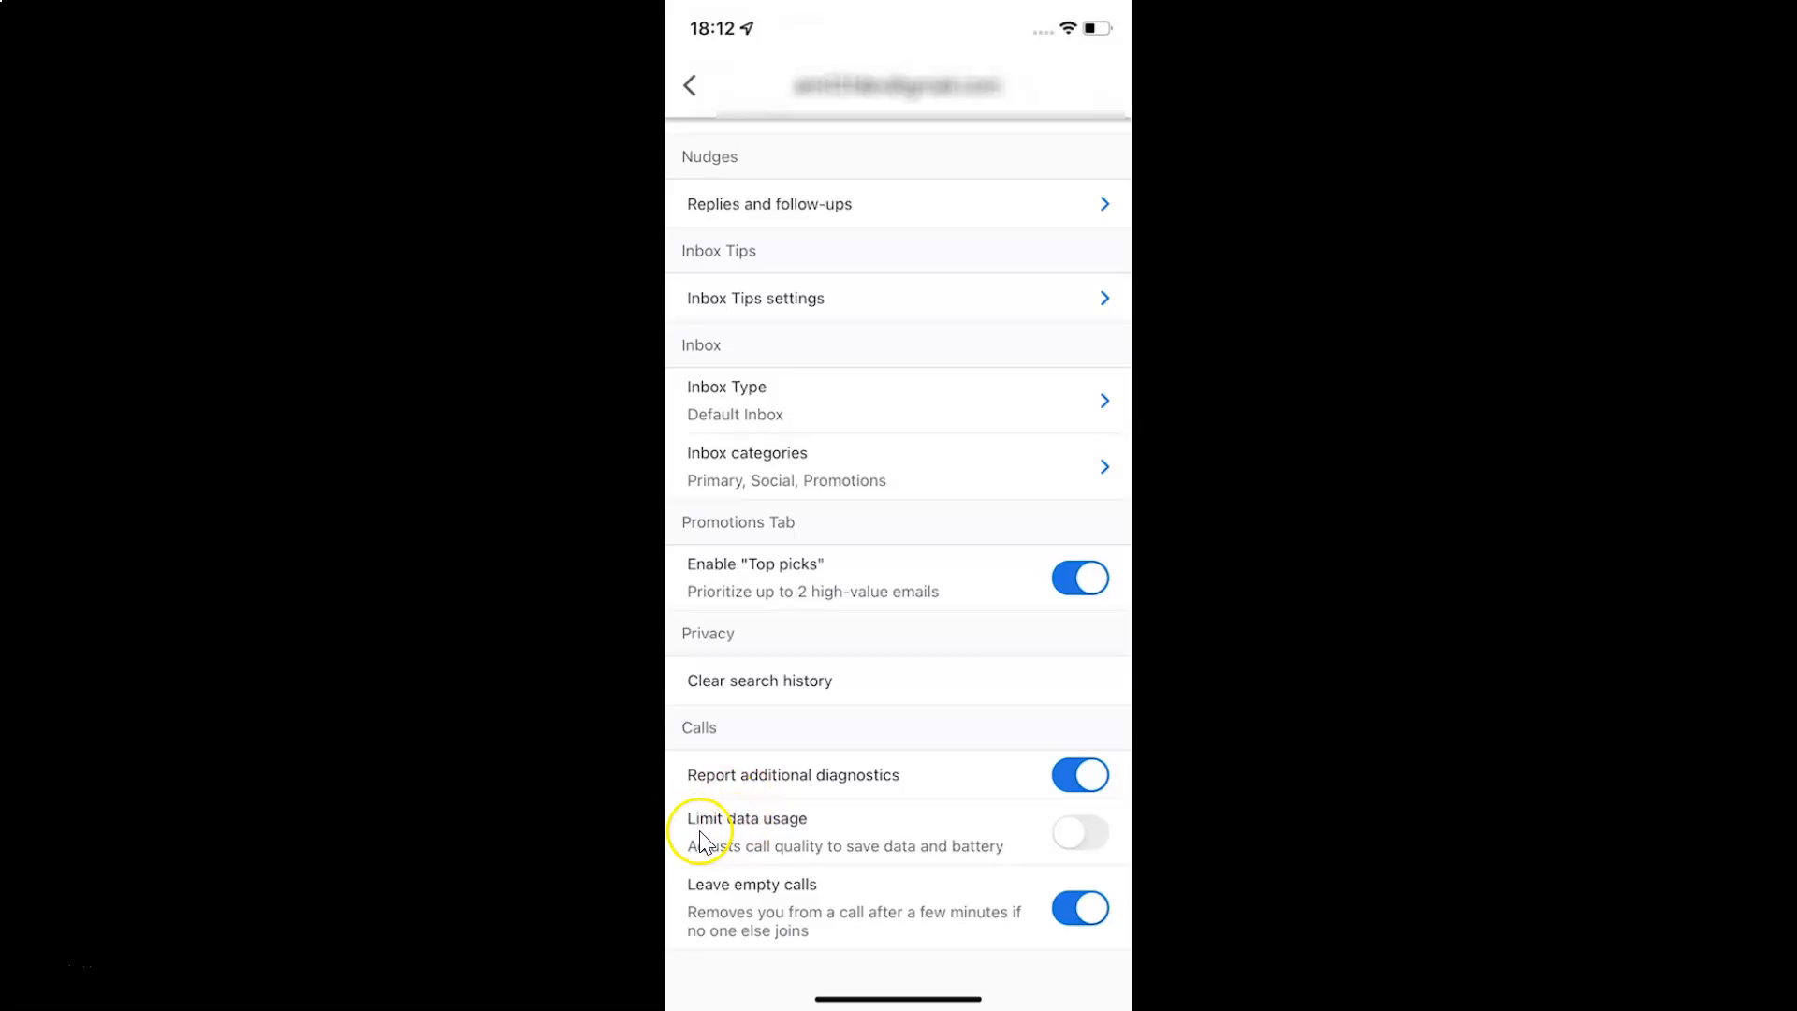
pyautogui.moveTo(820, 835)
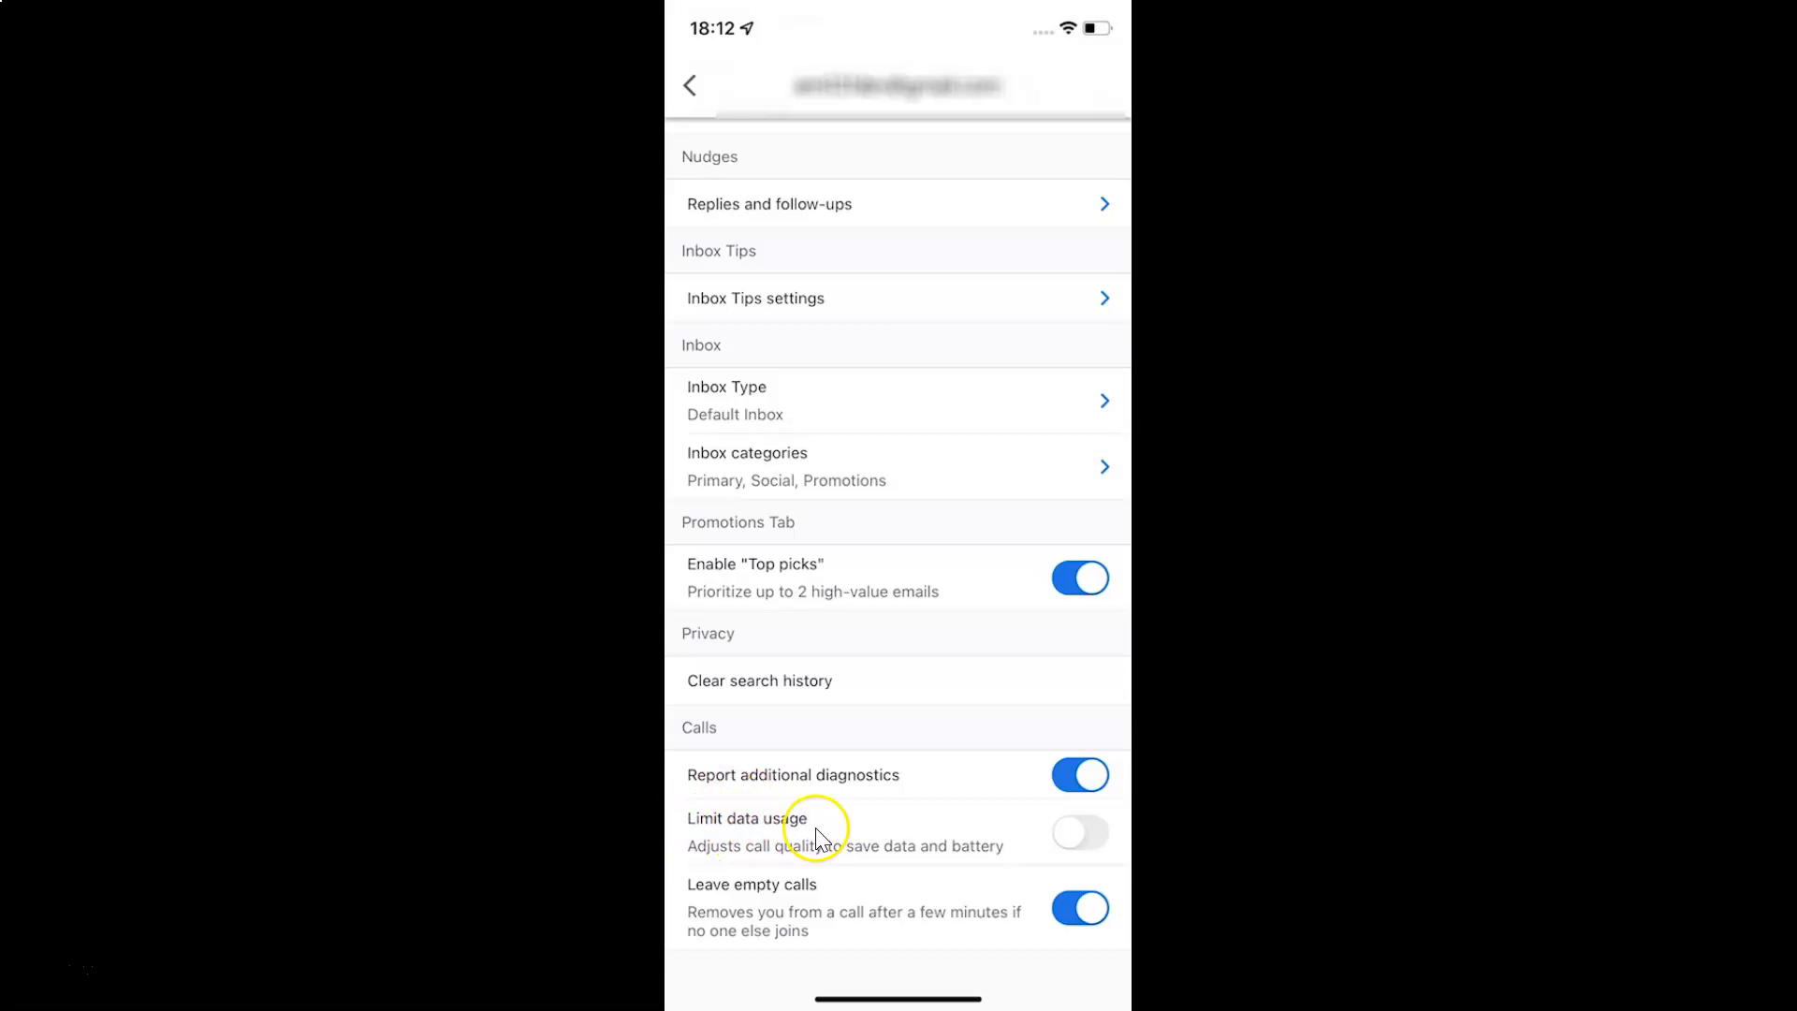
pyautogui.moveTo(803, 861)
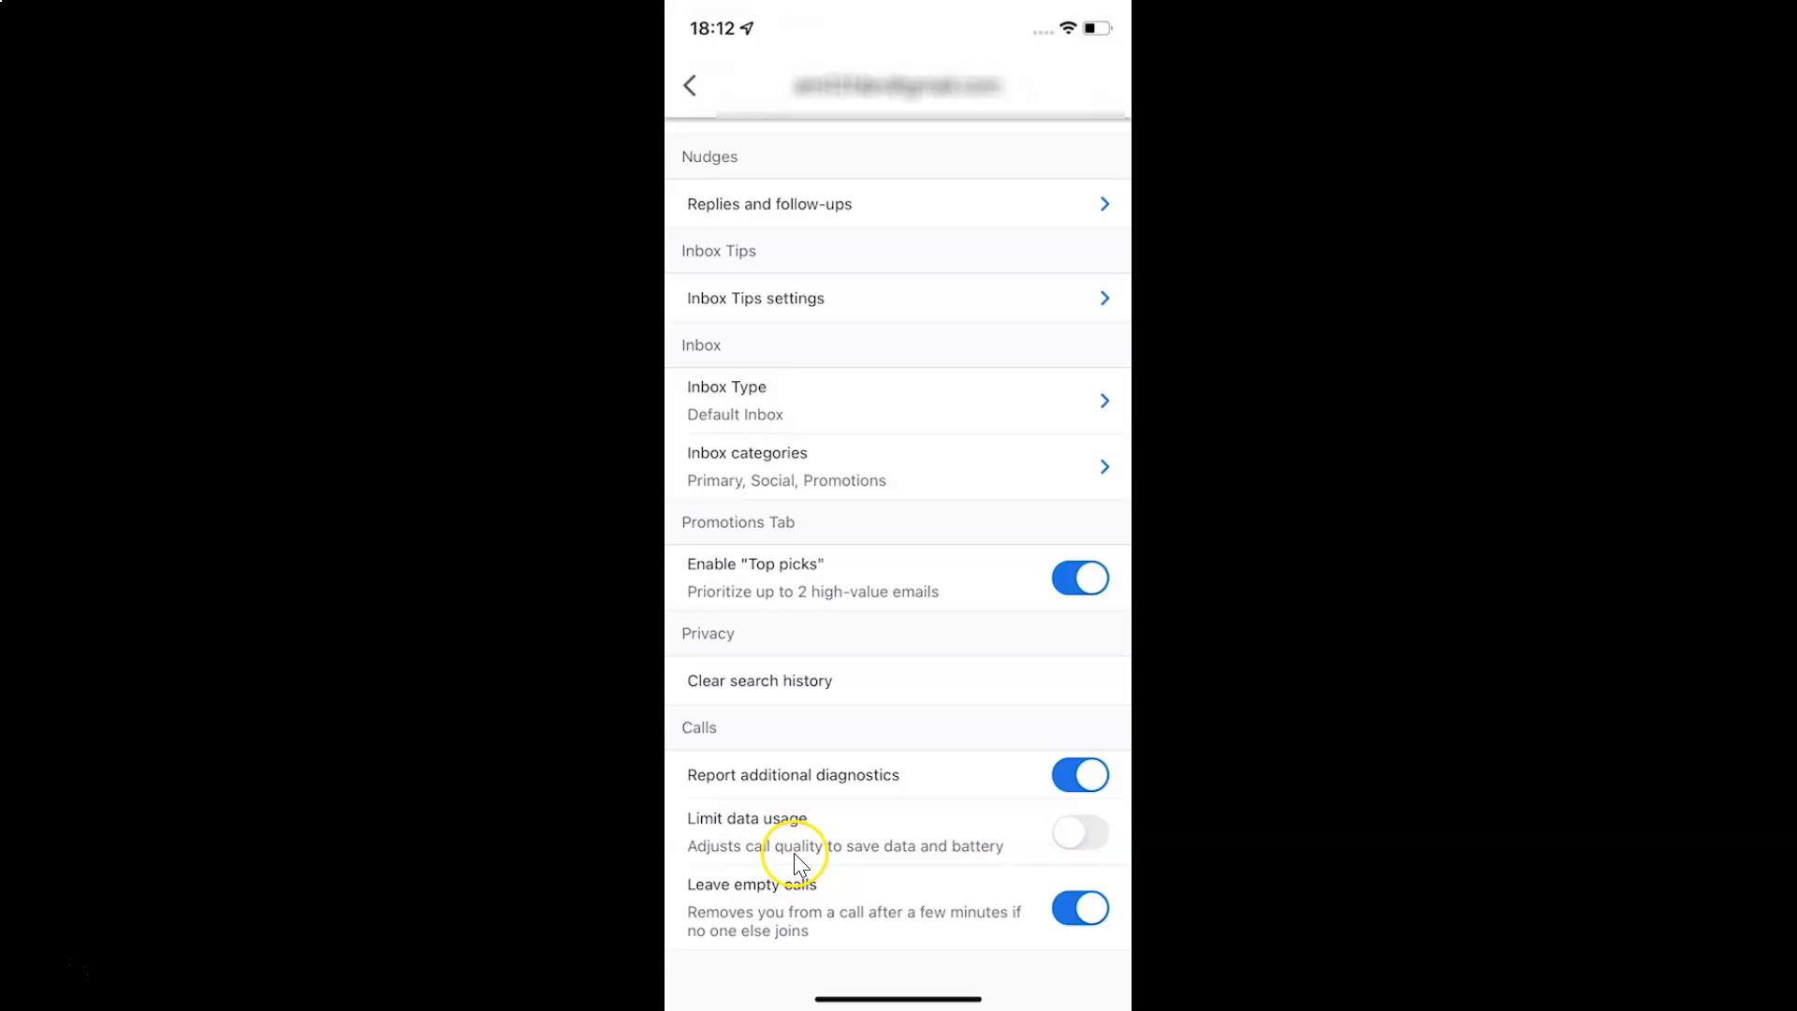
pyautogui.moveTo(988, 861)
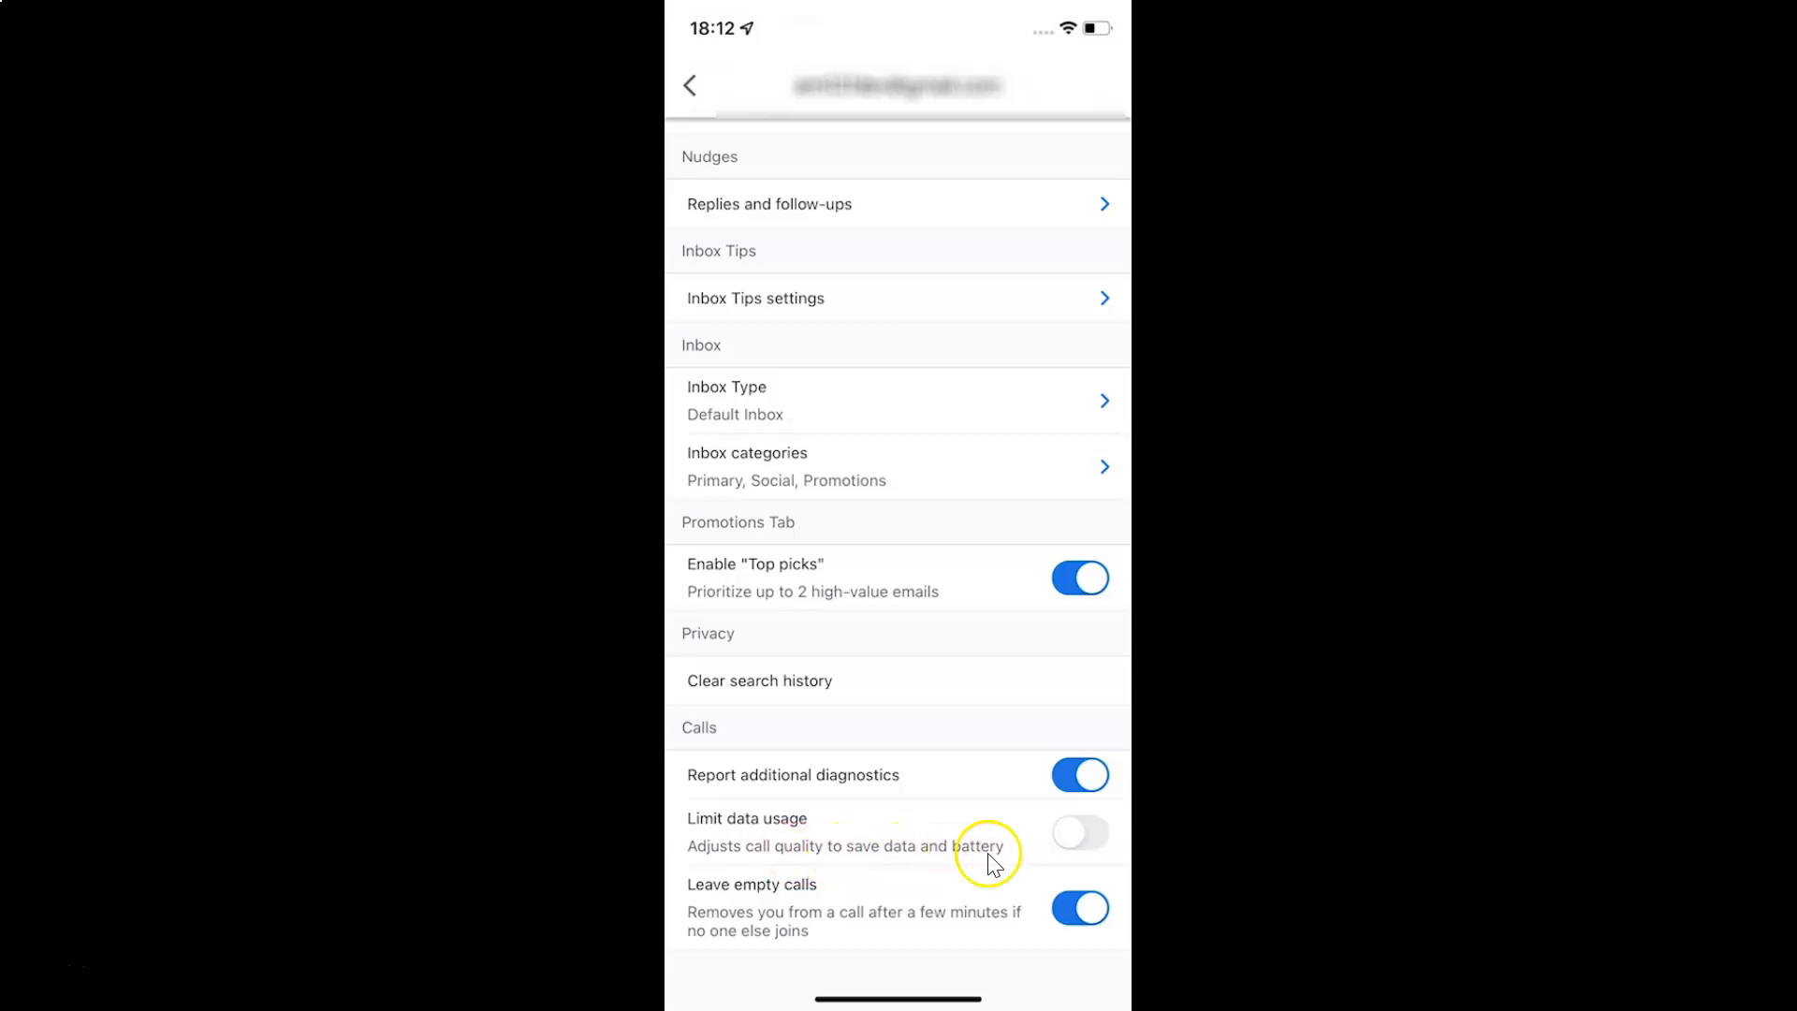
pyautogui.moveTo(754, 803)
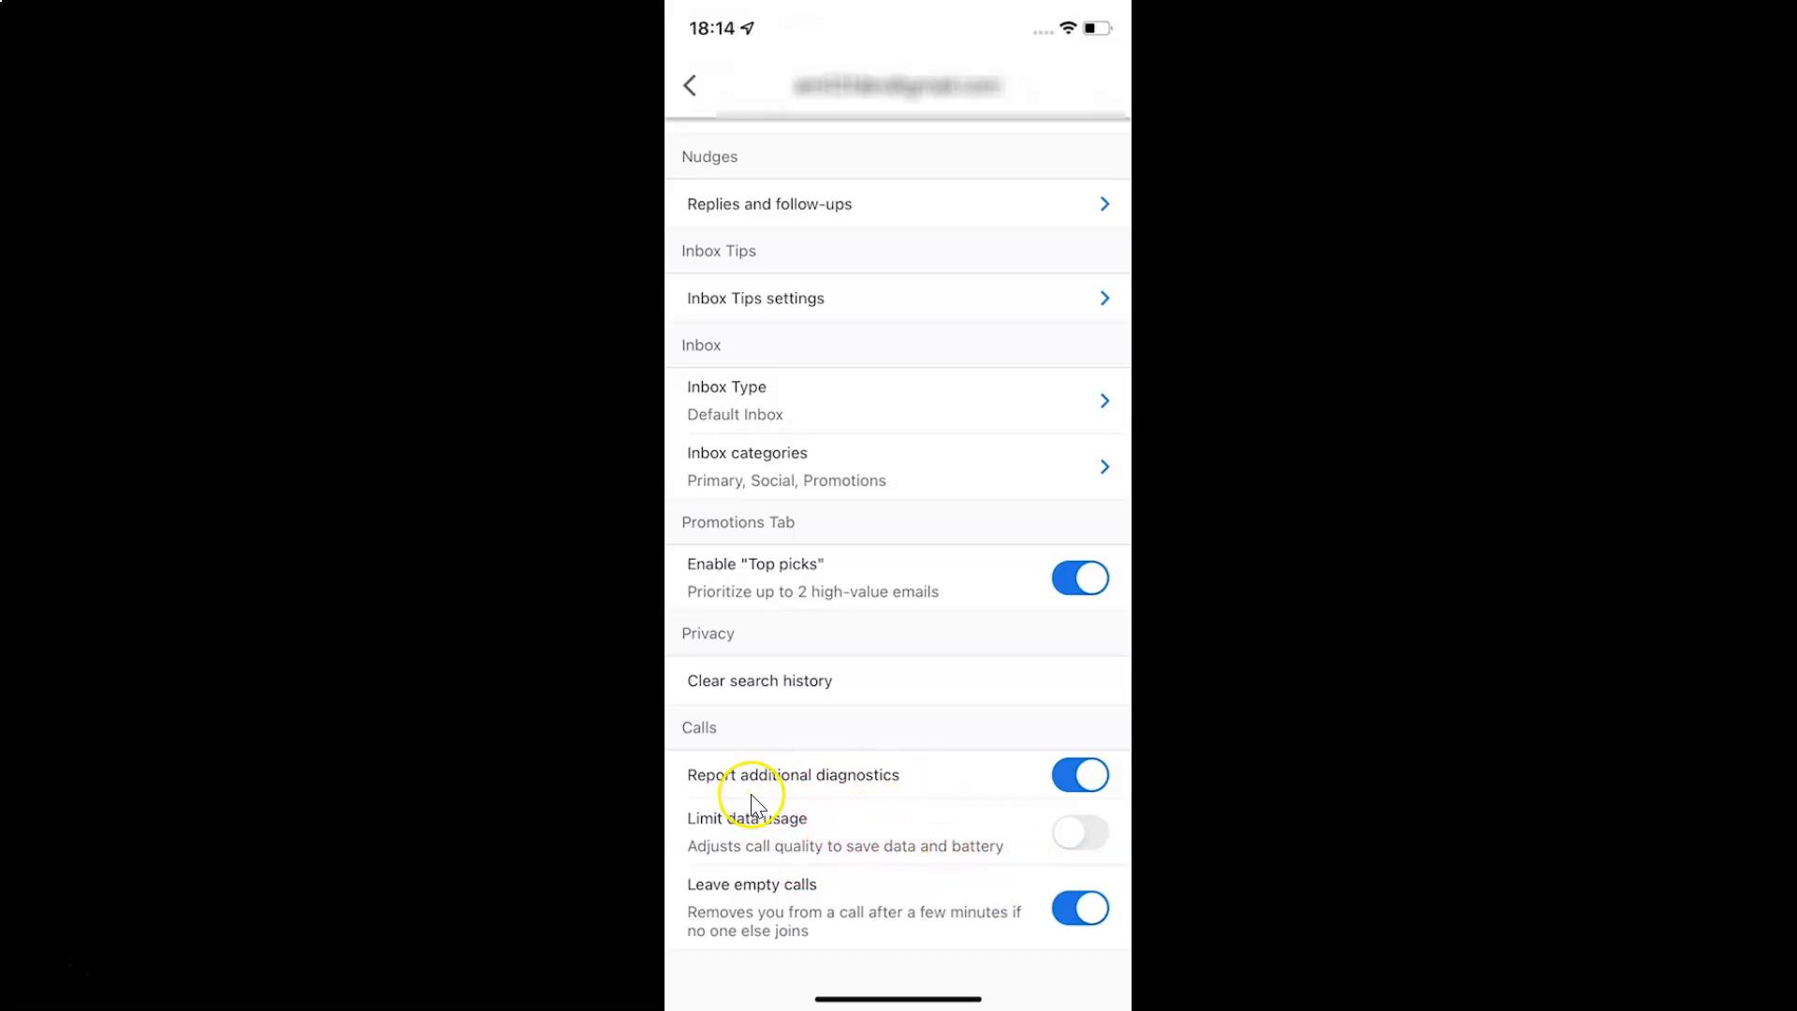
pyautogui.moveTo(1091, 837)
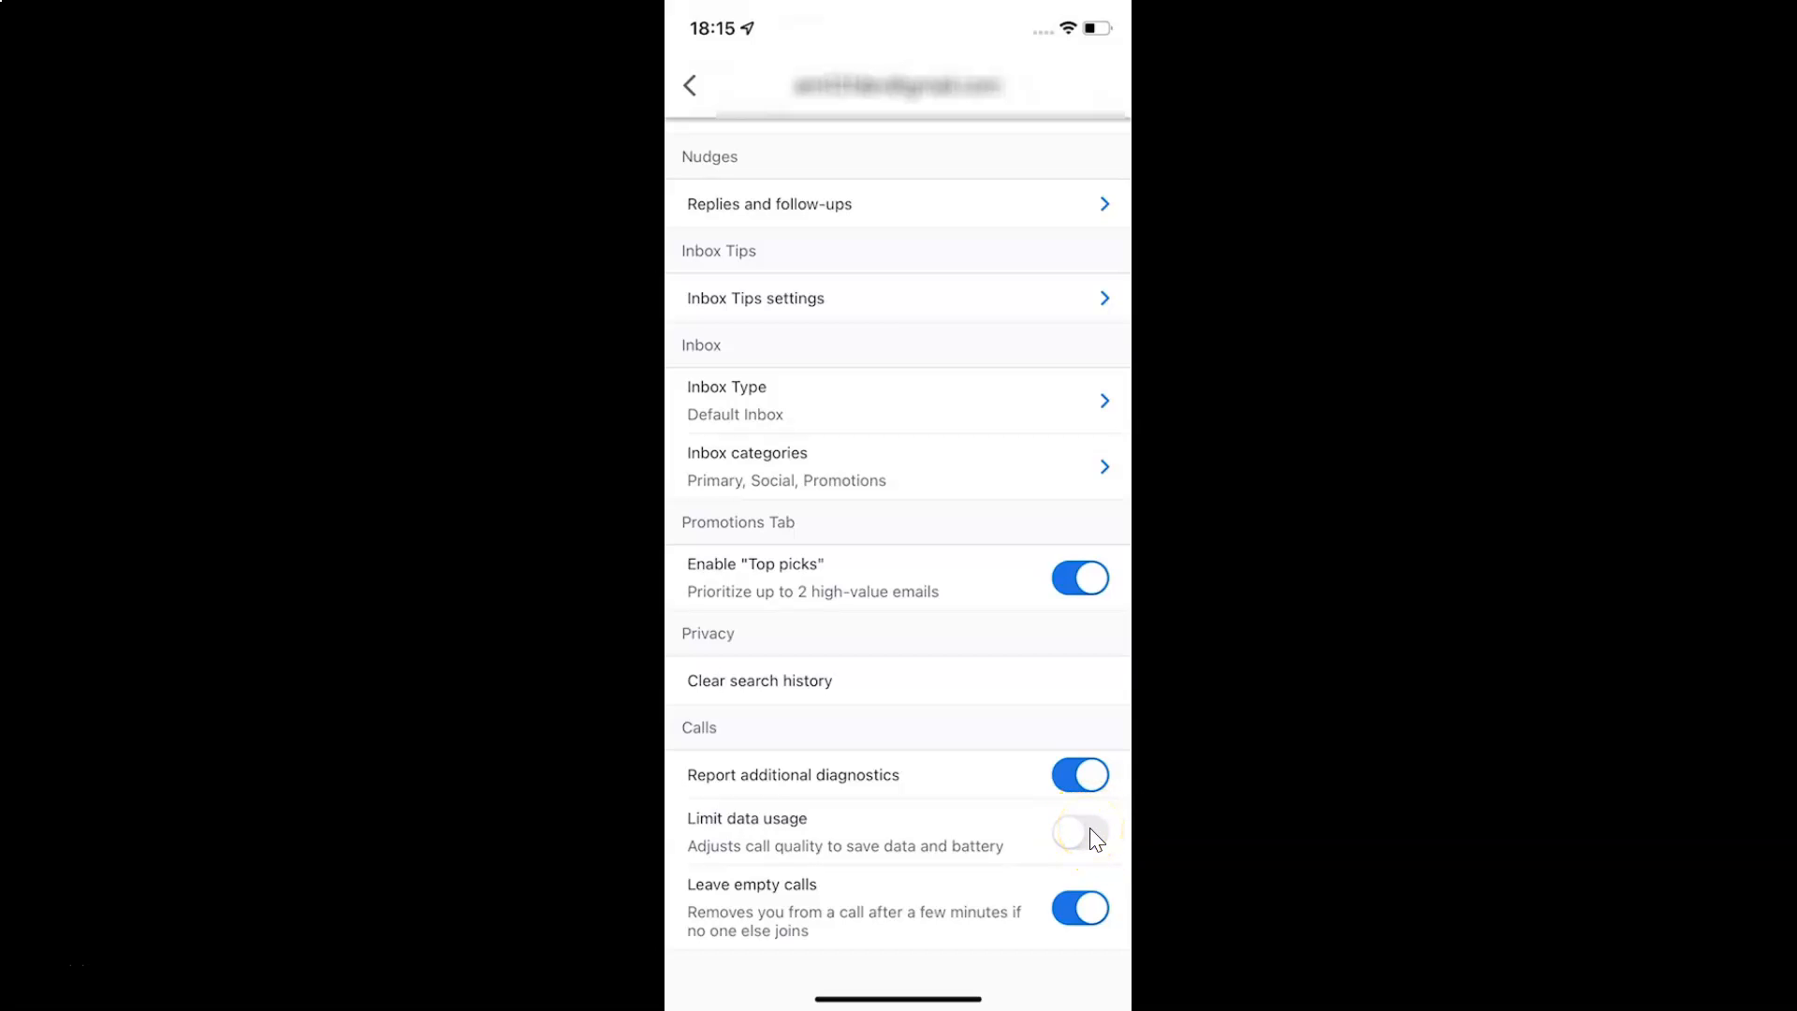
pyautogui.click(1078, 831)
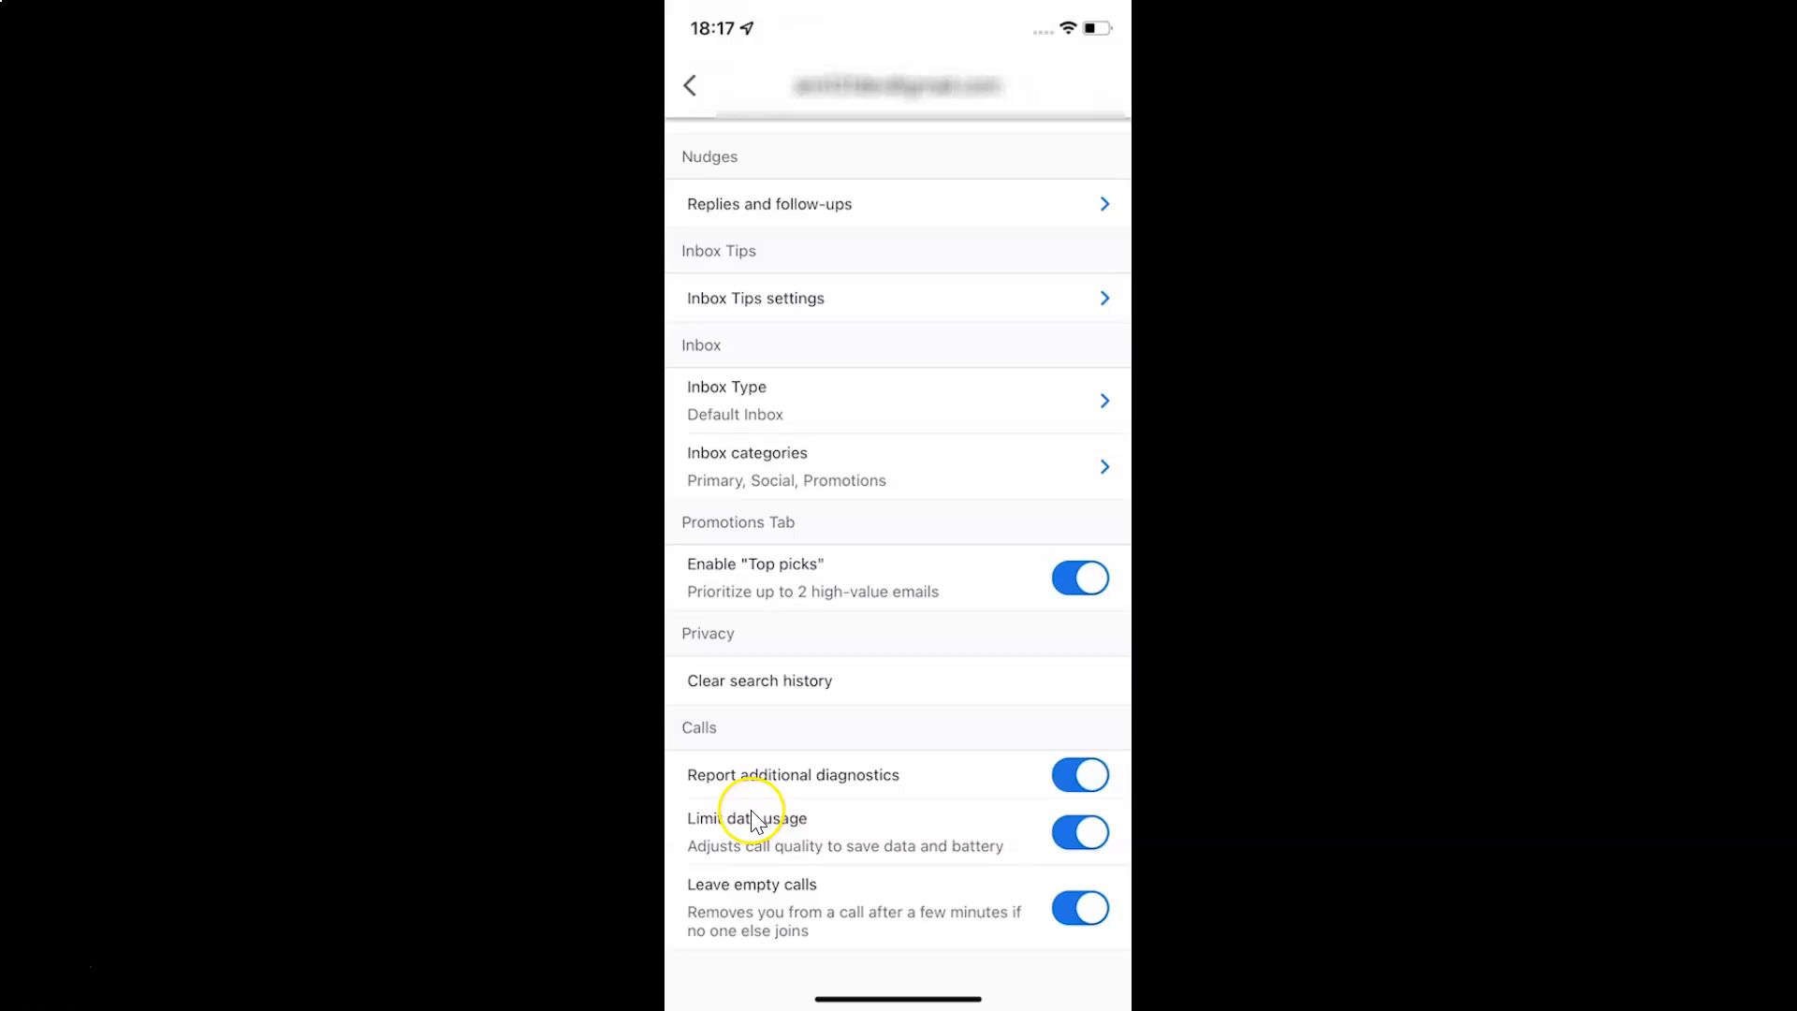
pyautogui.moveTo(835, 835)
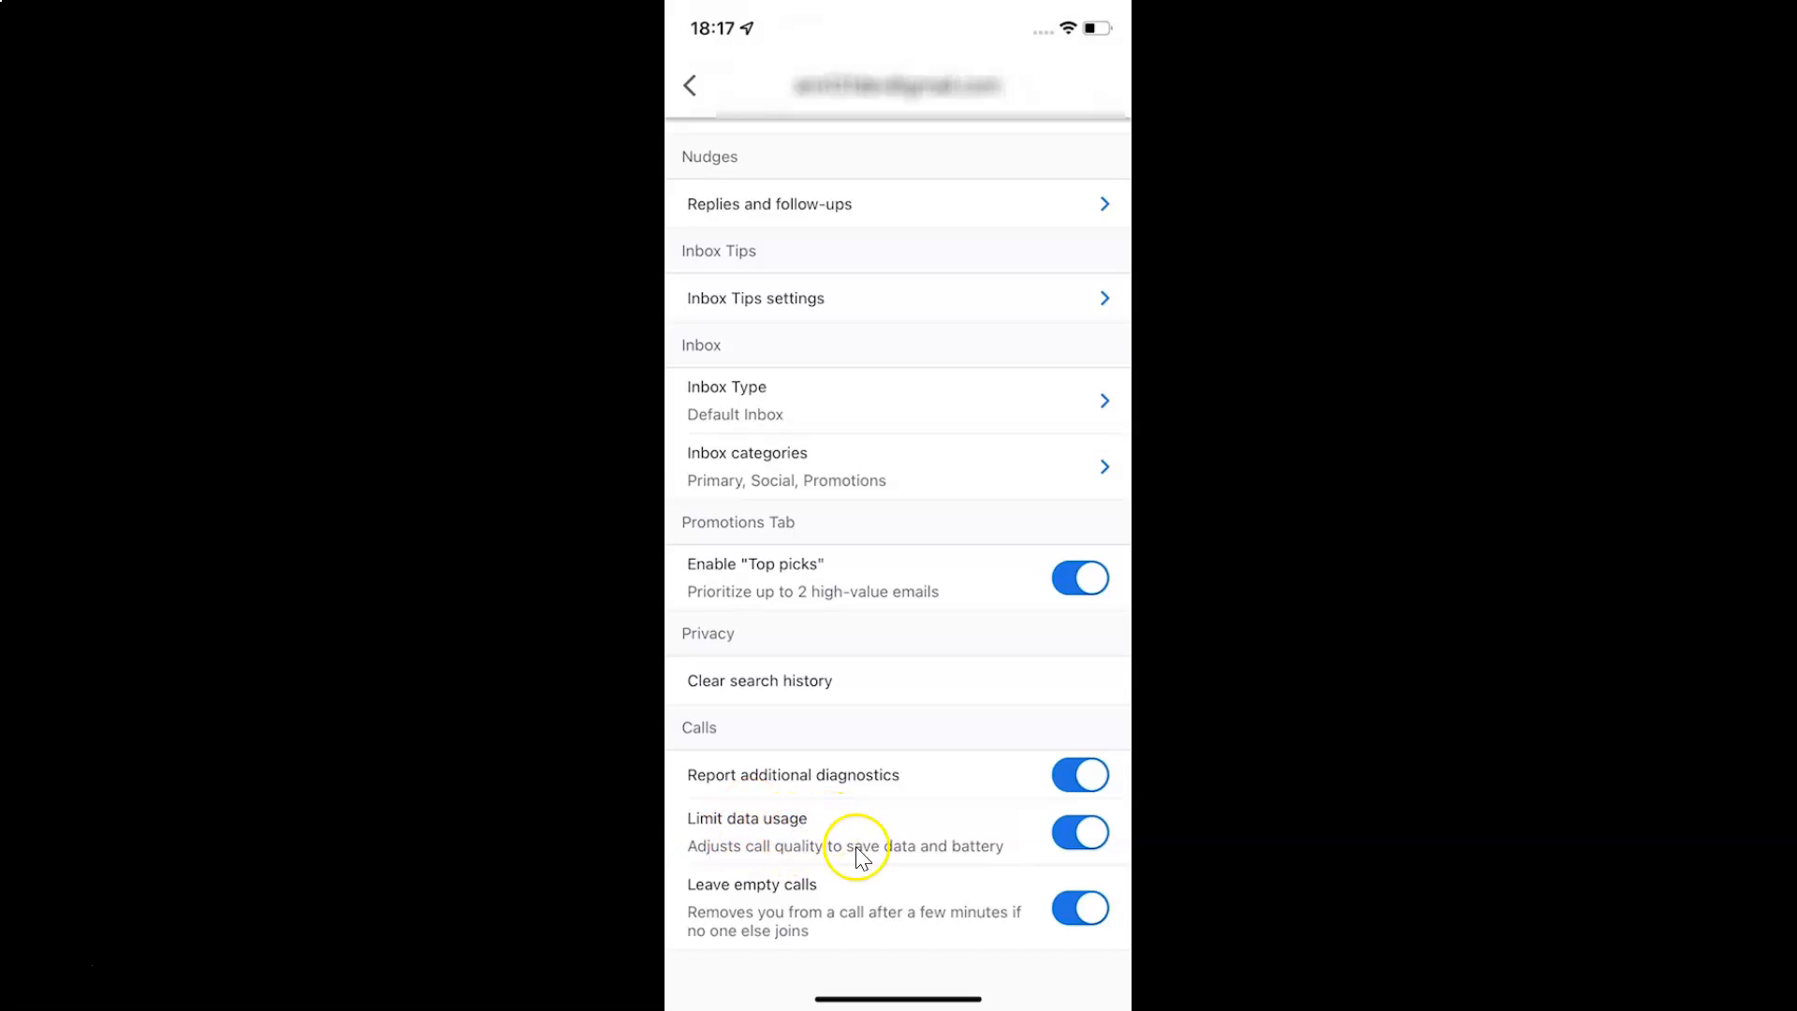
pyautogui.moveTo(1085, 832)
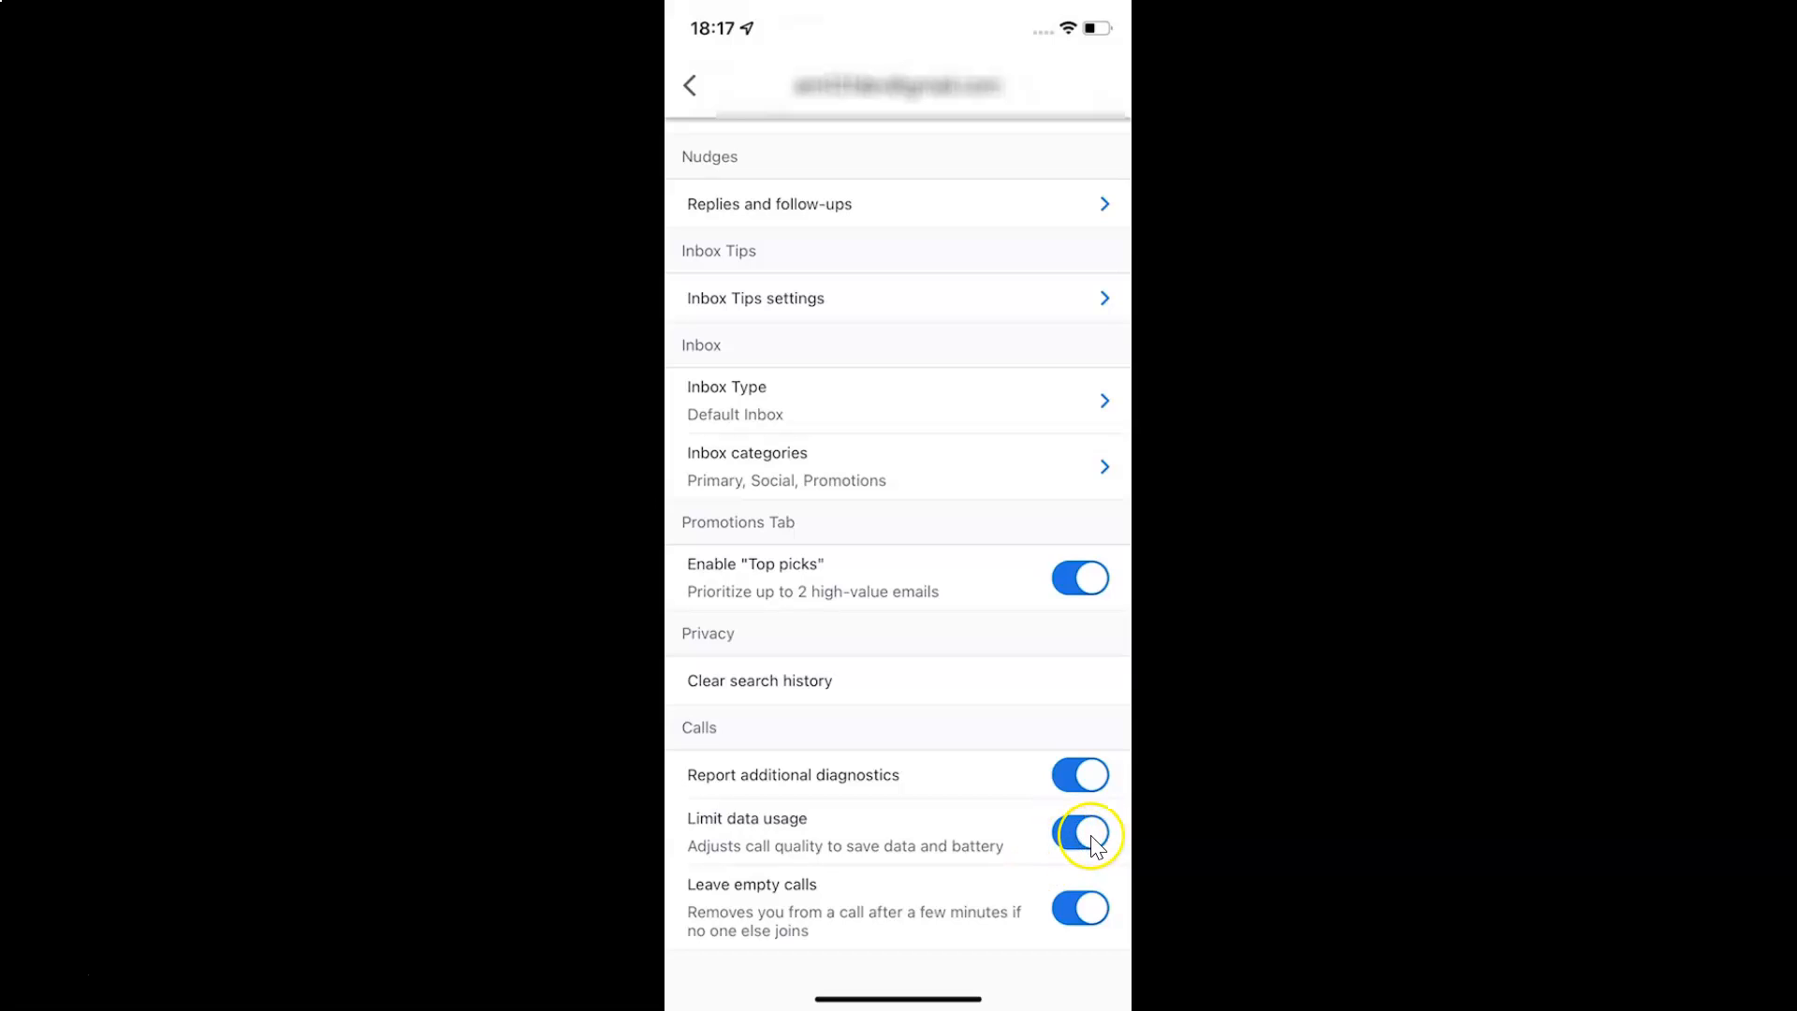
pyautogui.click(1078, 833)
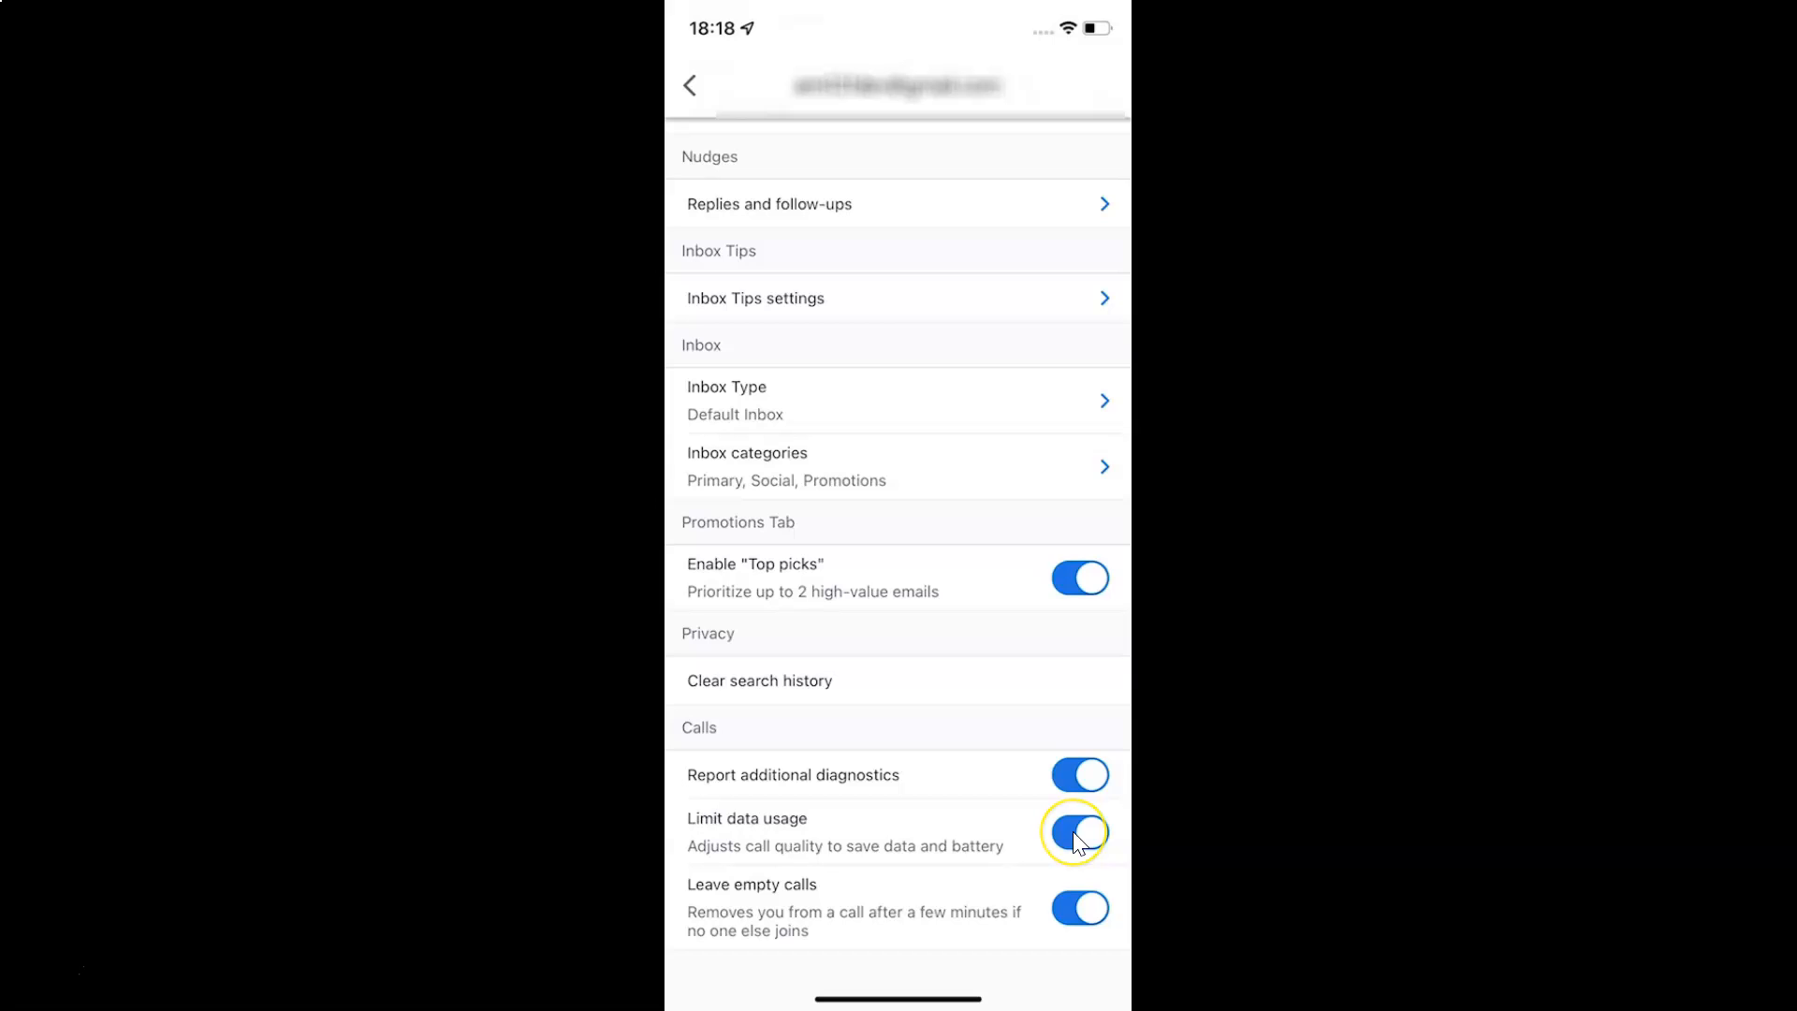
pyautogui.click(1078, 831)
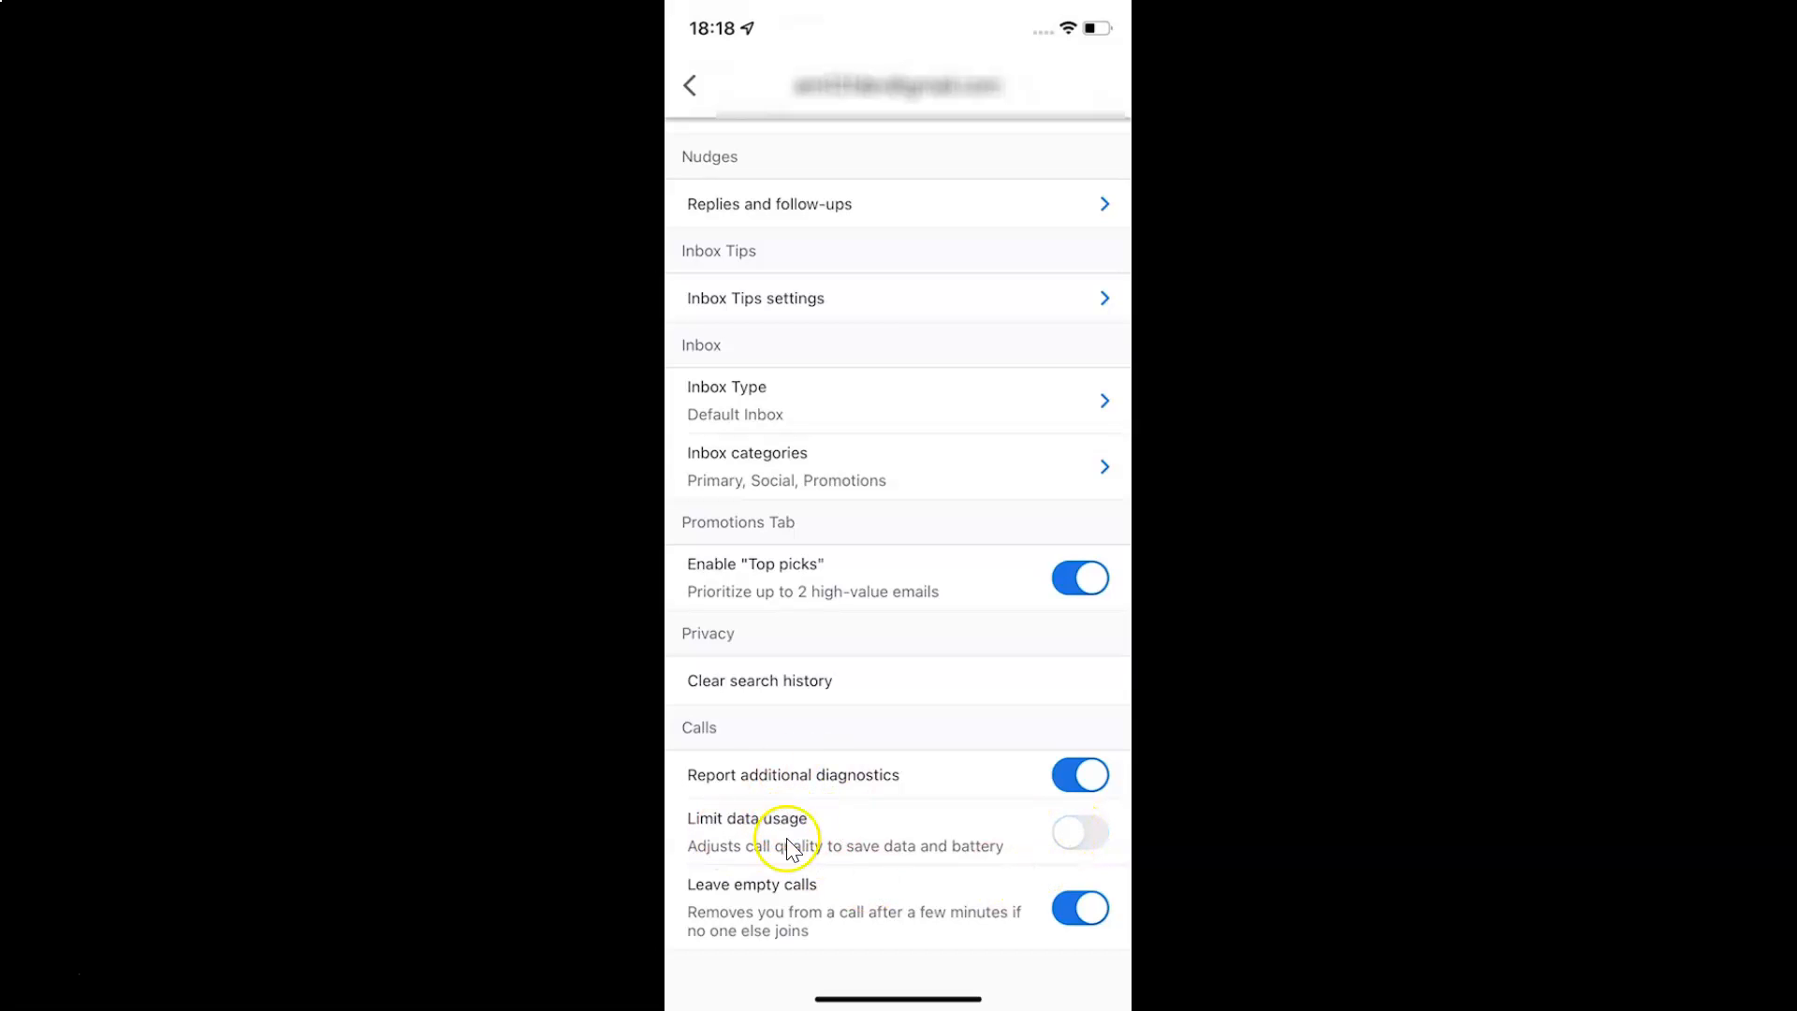
pyautogui.moveTo(814, 818)
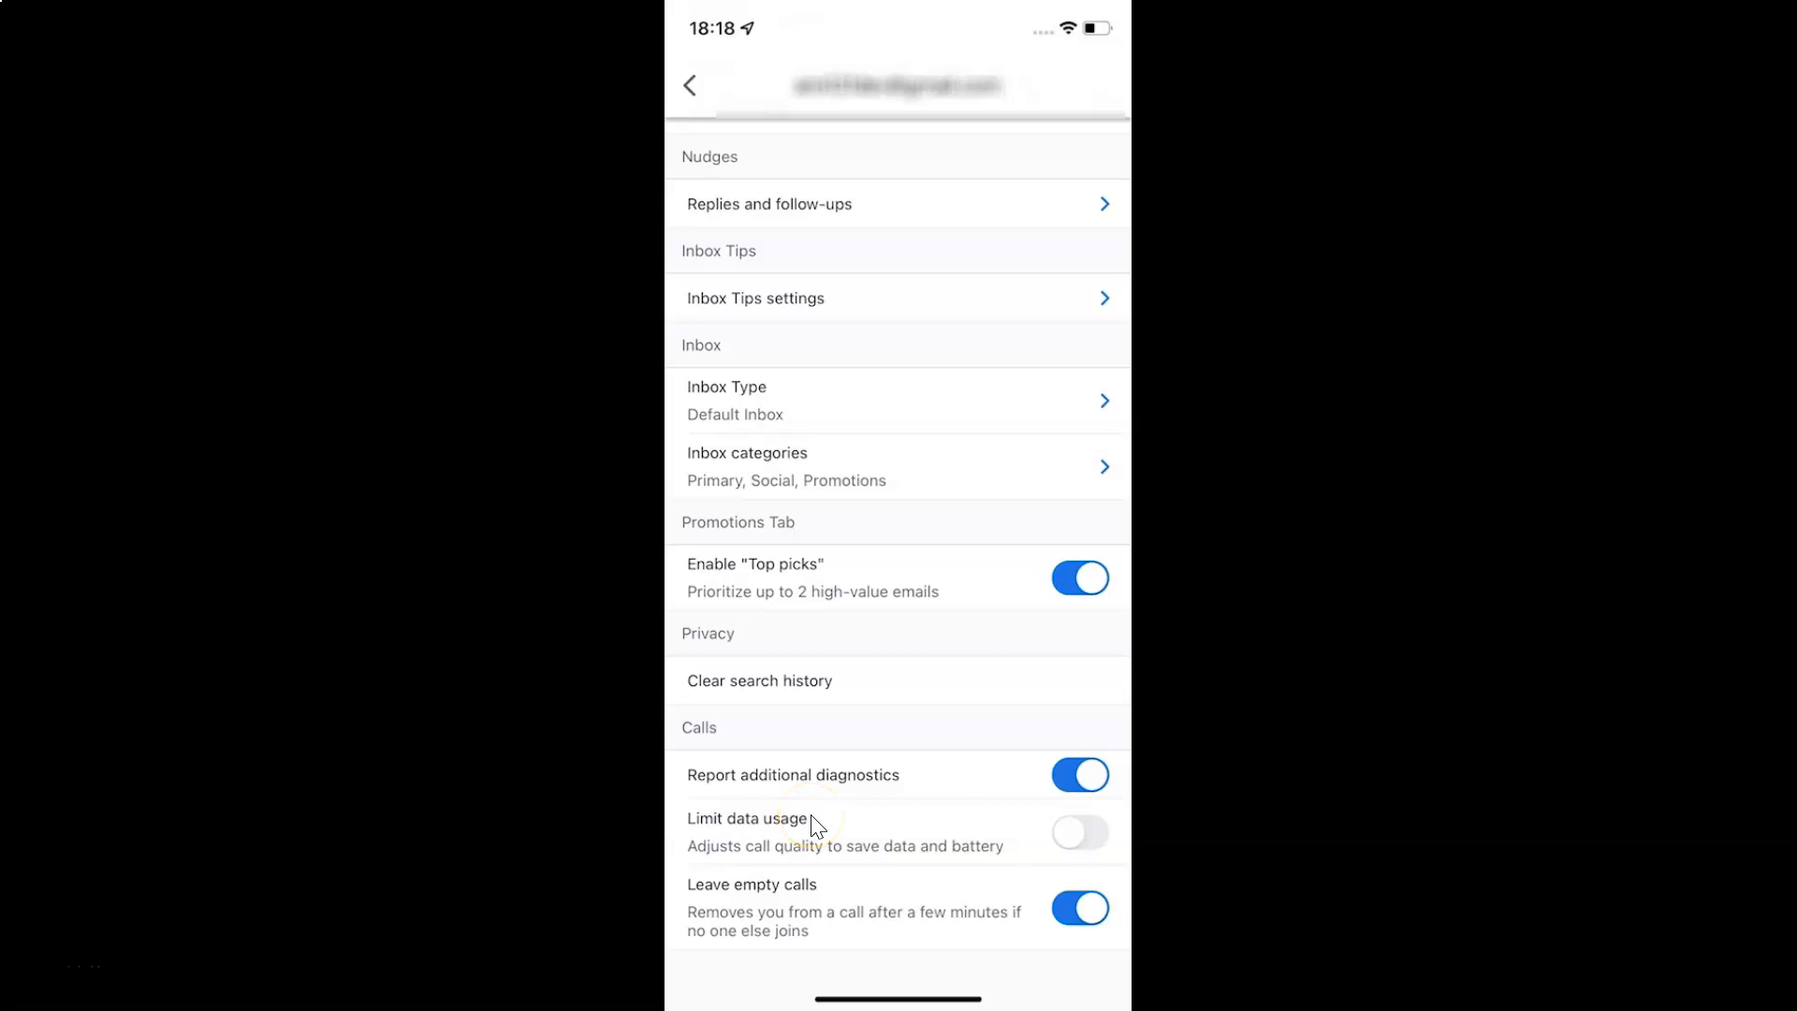
pyautogui.moveTo(687, 829)
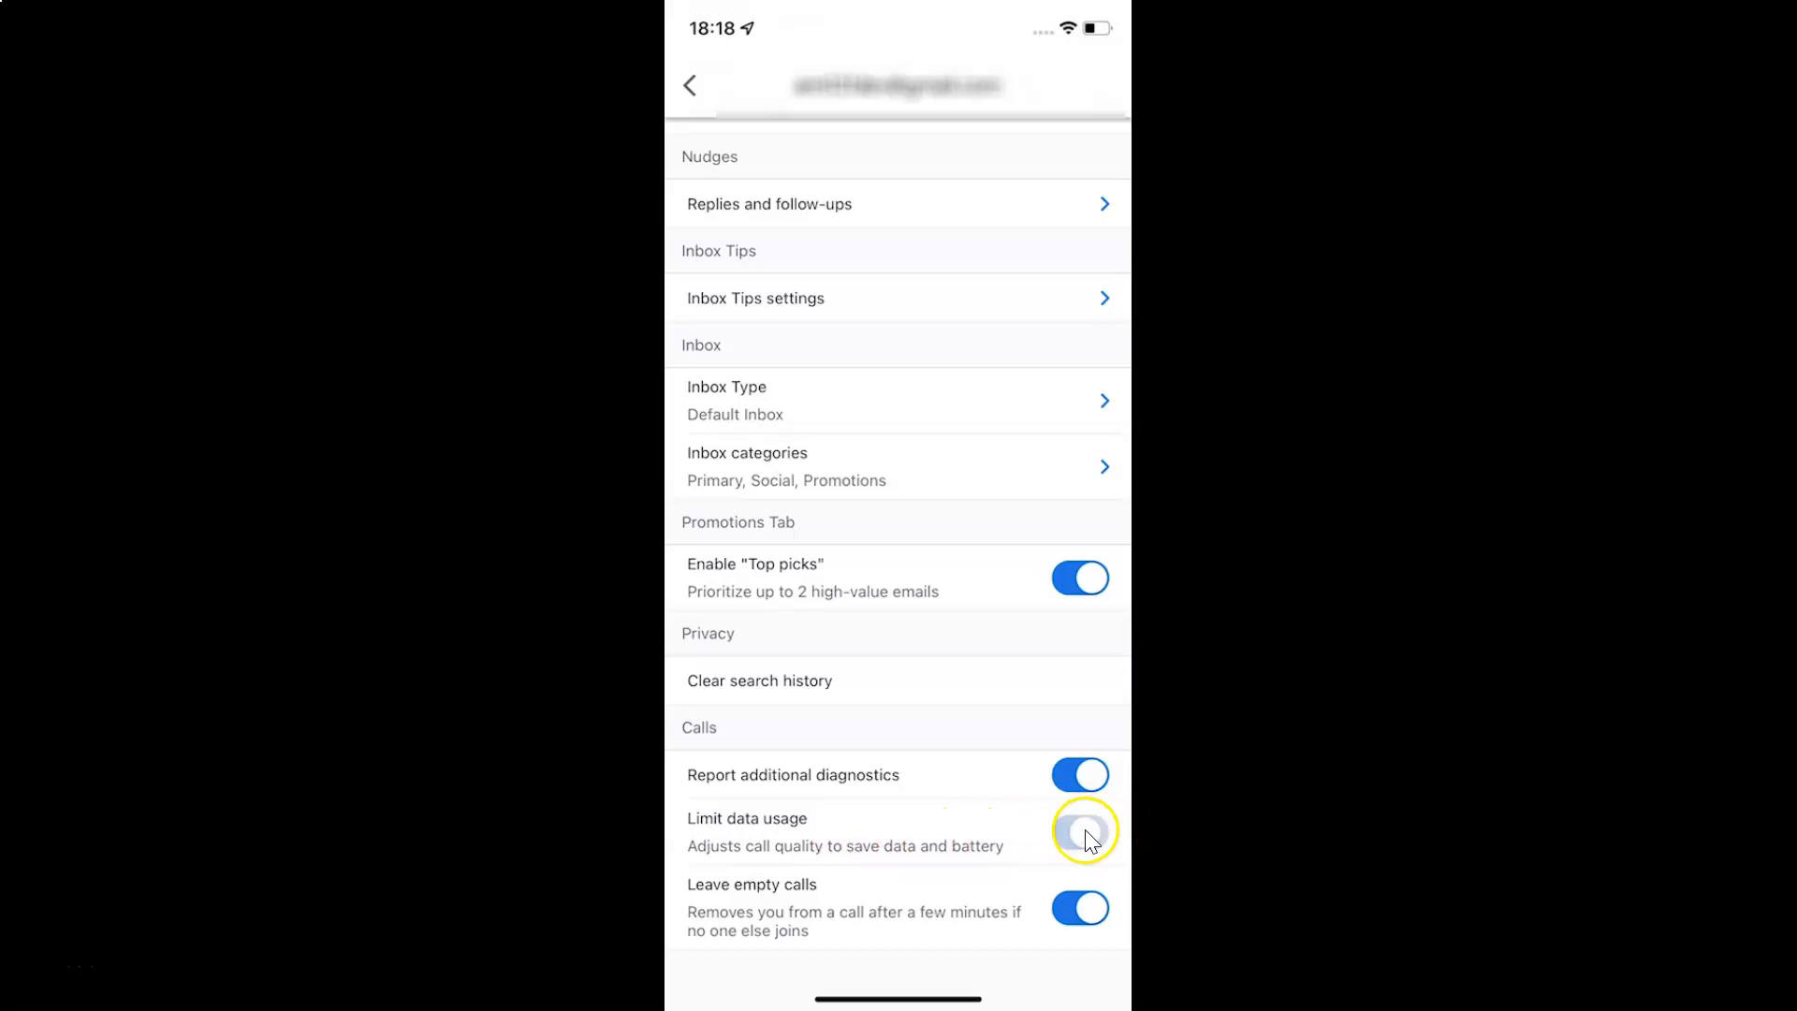
# - Enable Limit data usage for calls and exit settings back to the Primary inbox
pyautogui.click(1078, 831)
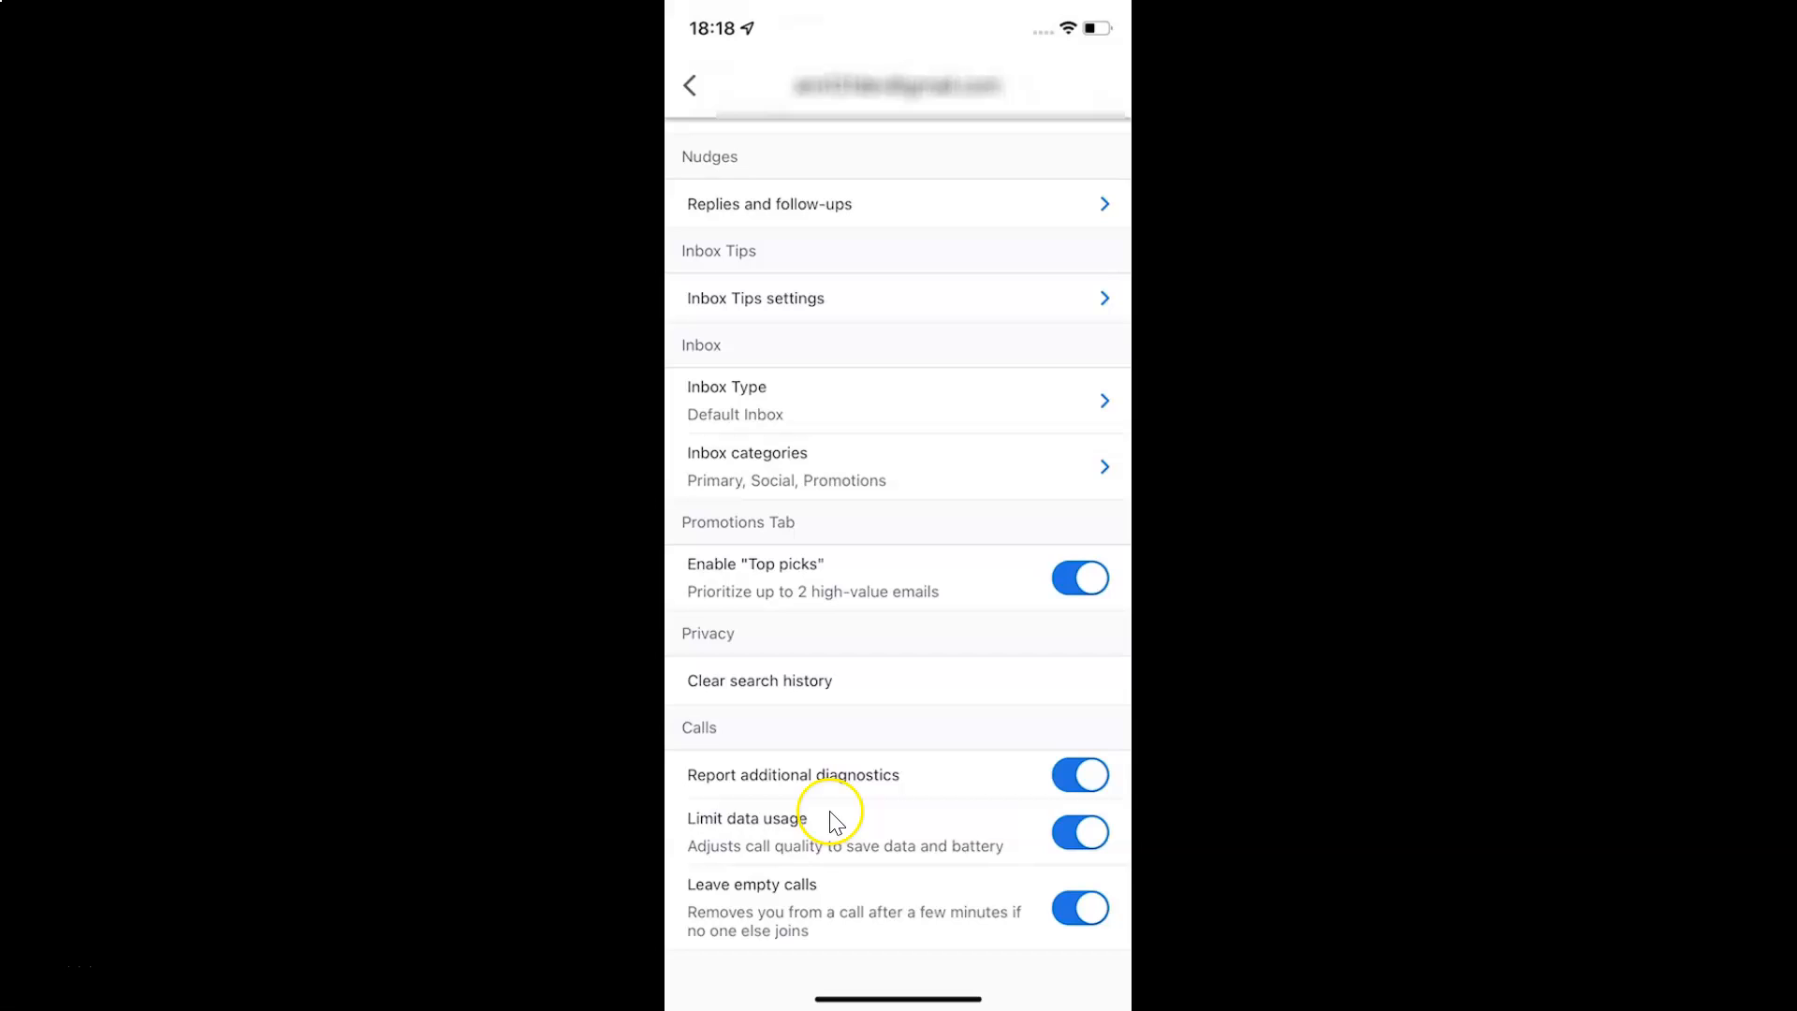
pyautogui.moveTo(647, 66)
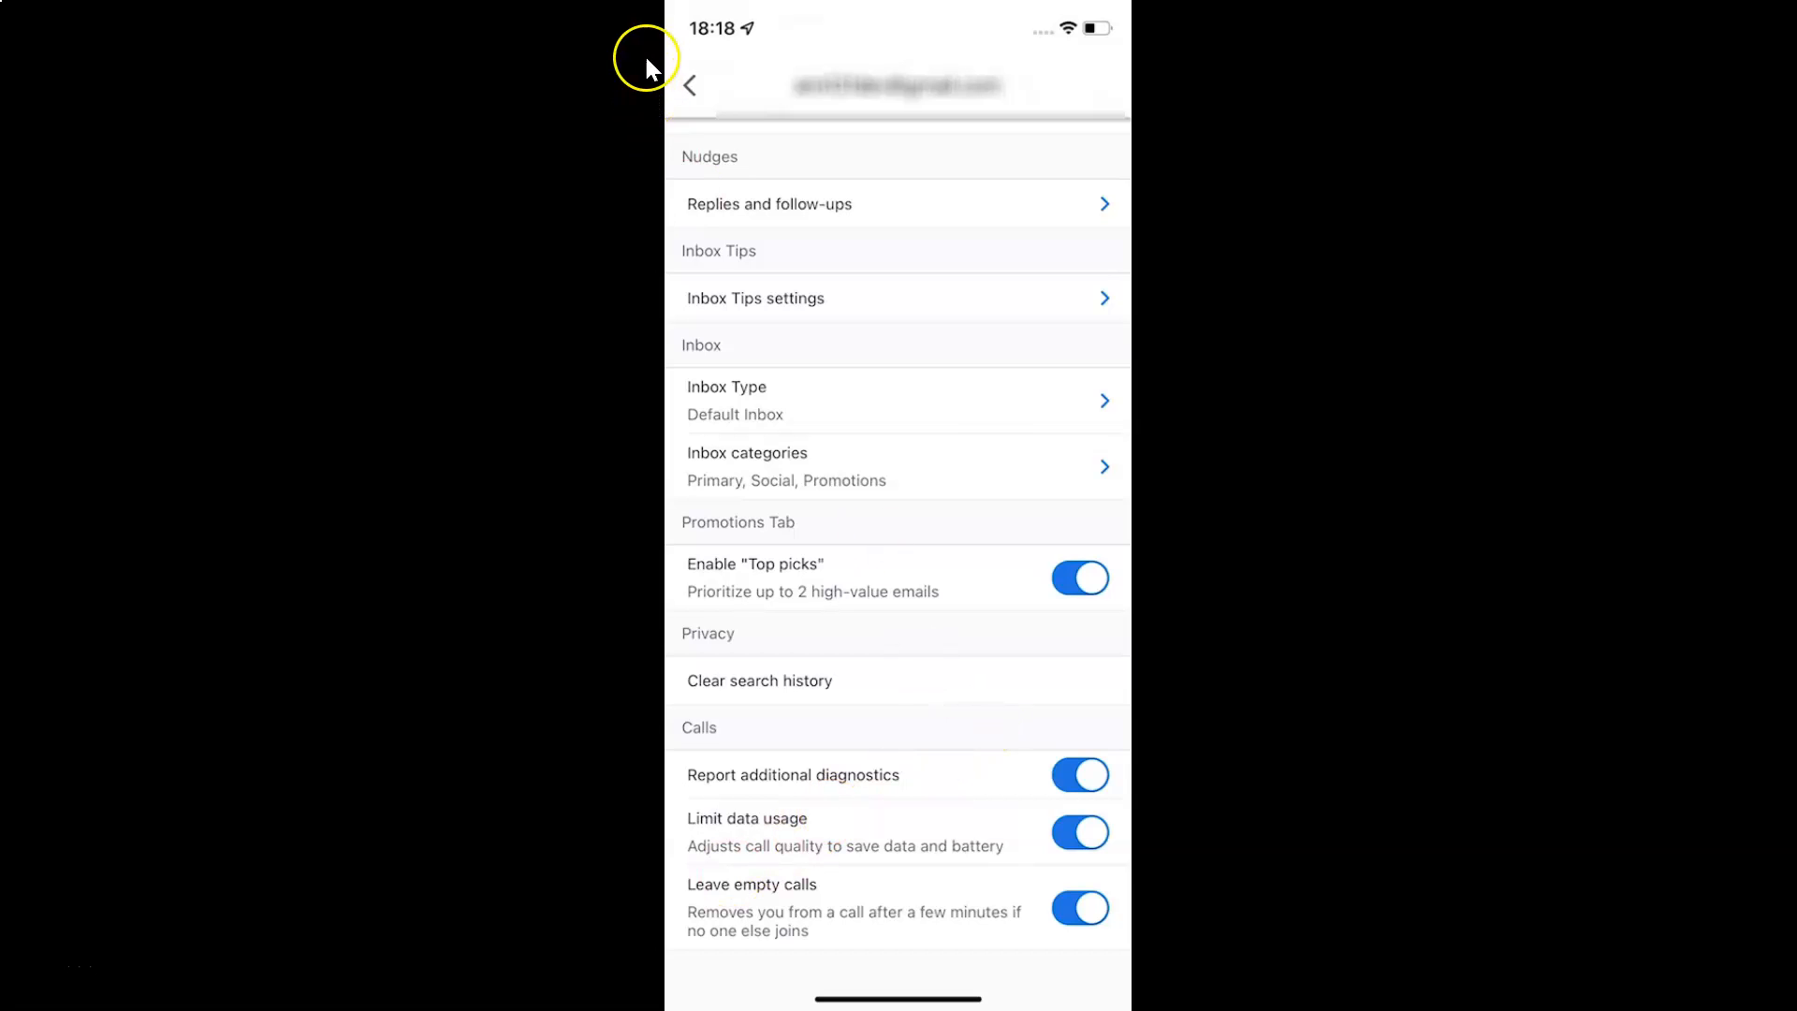
pyautogui.click(690, 86)
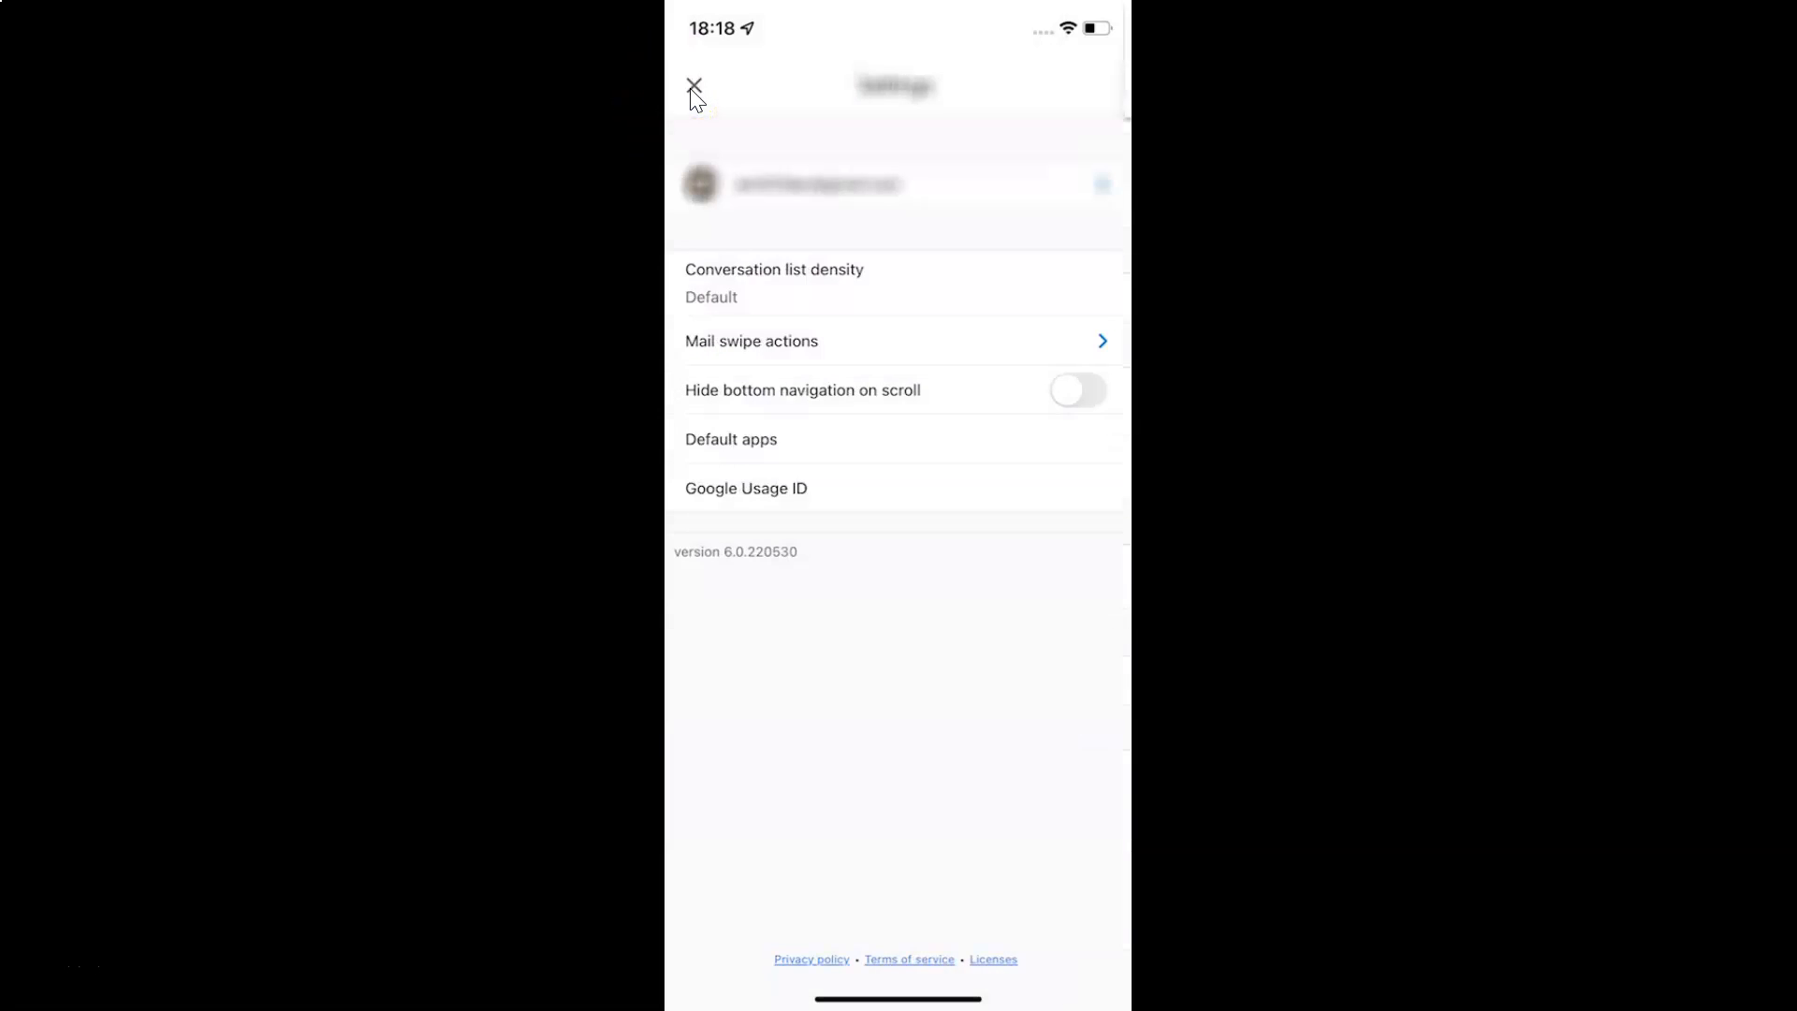
pyautogui.moveTo(881, 225)
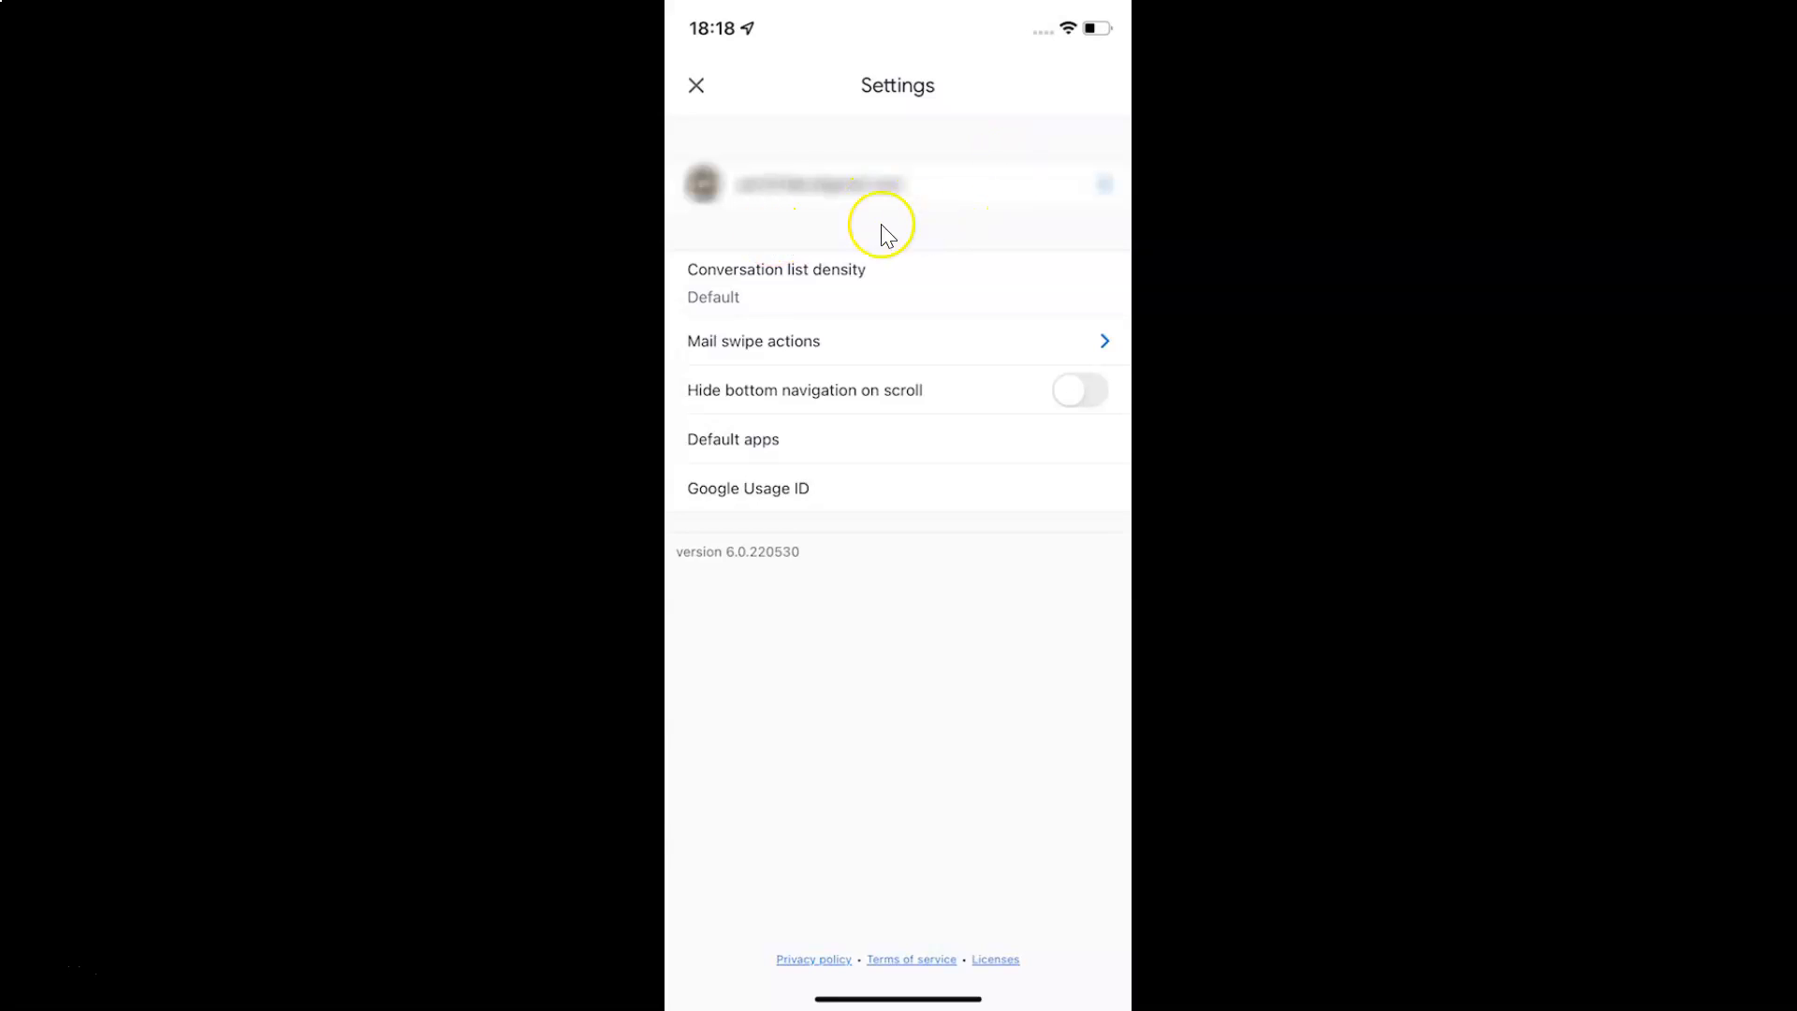
pyautogui.click(696, 84)
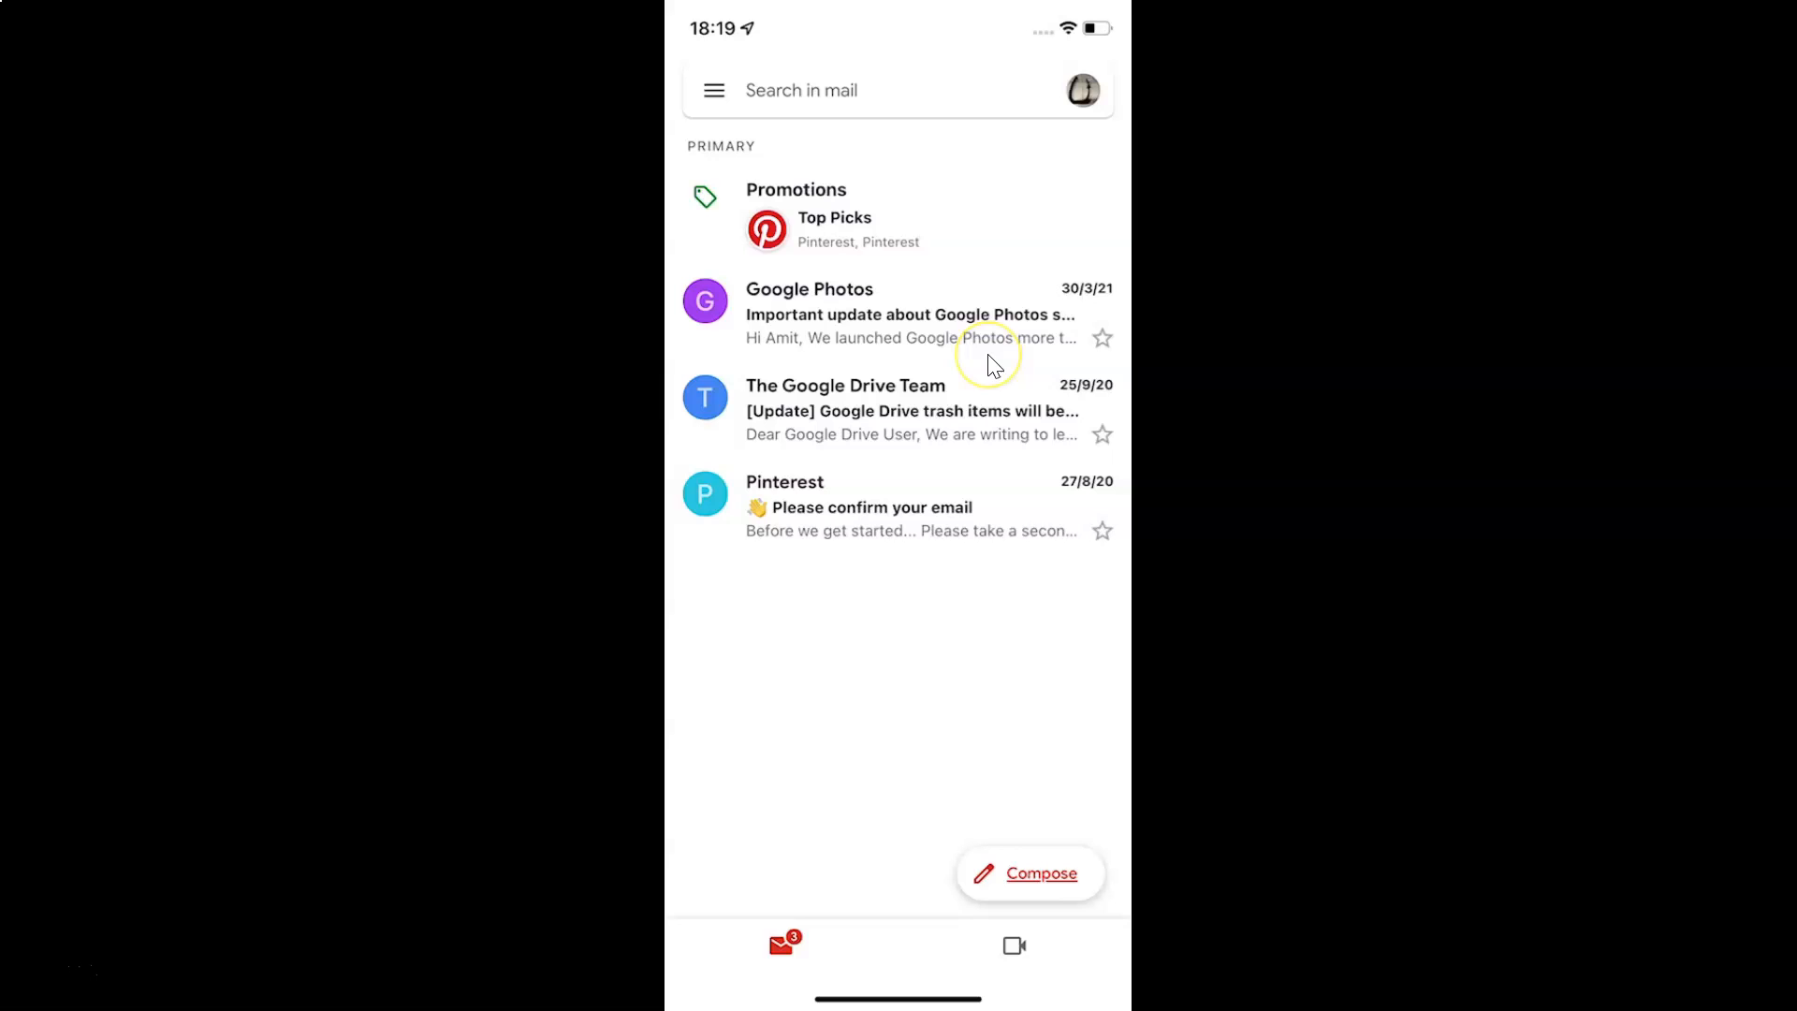
pyautogui.moveTo(992, 365)
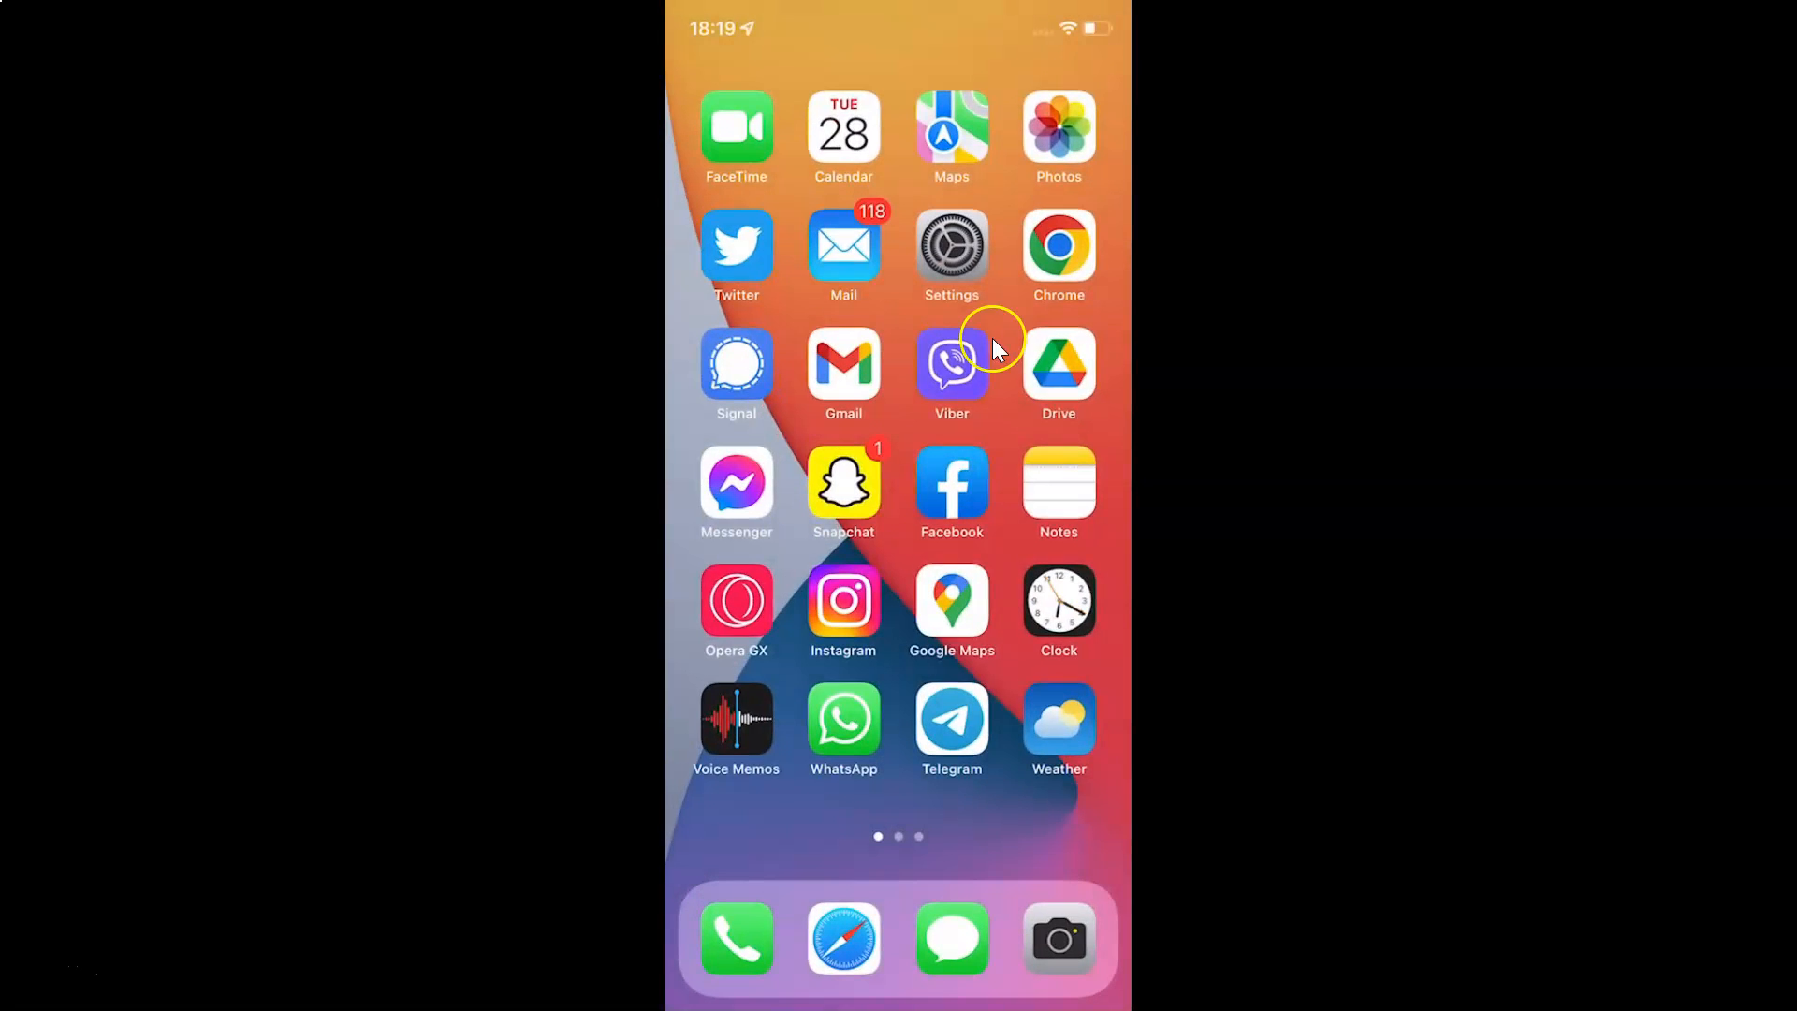
pyautogui.moveTo(896, 322)
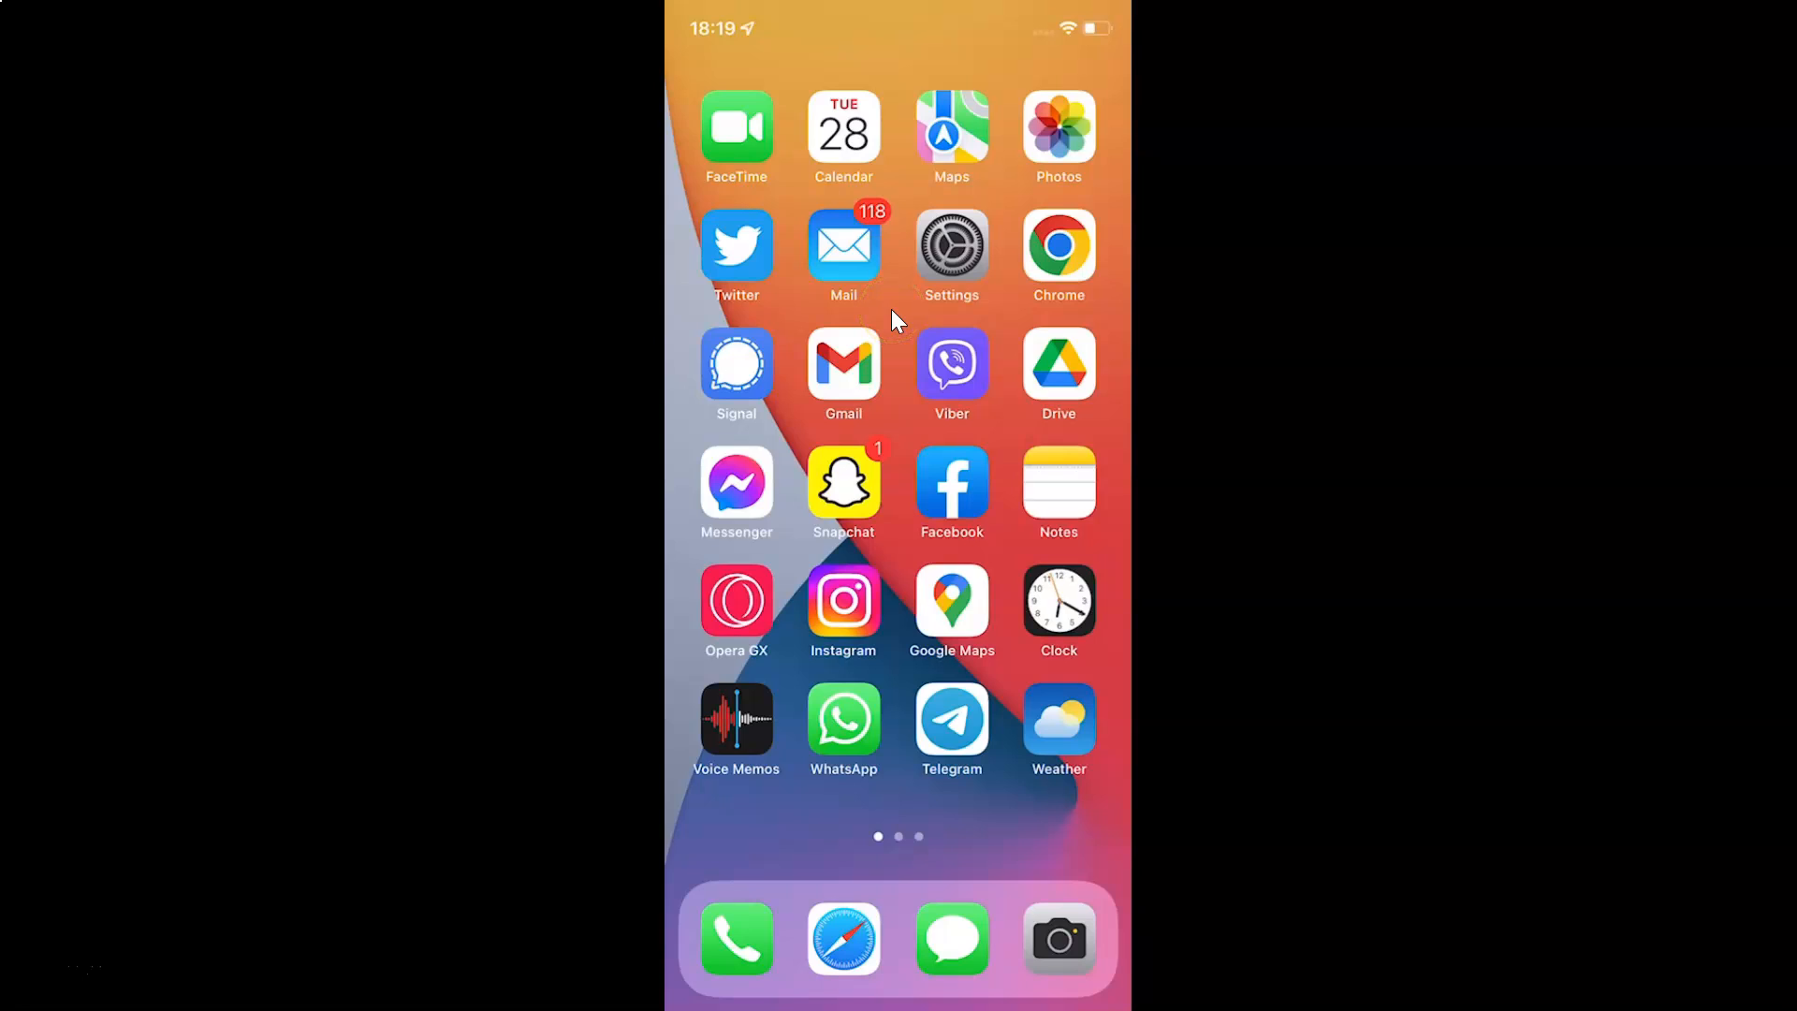